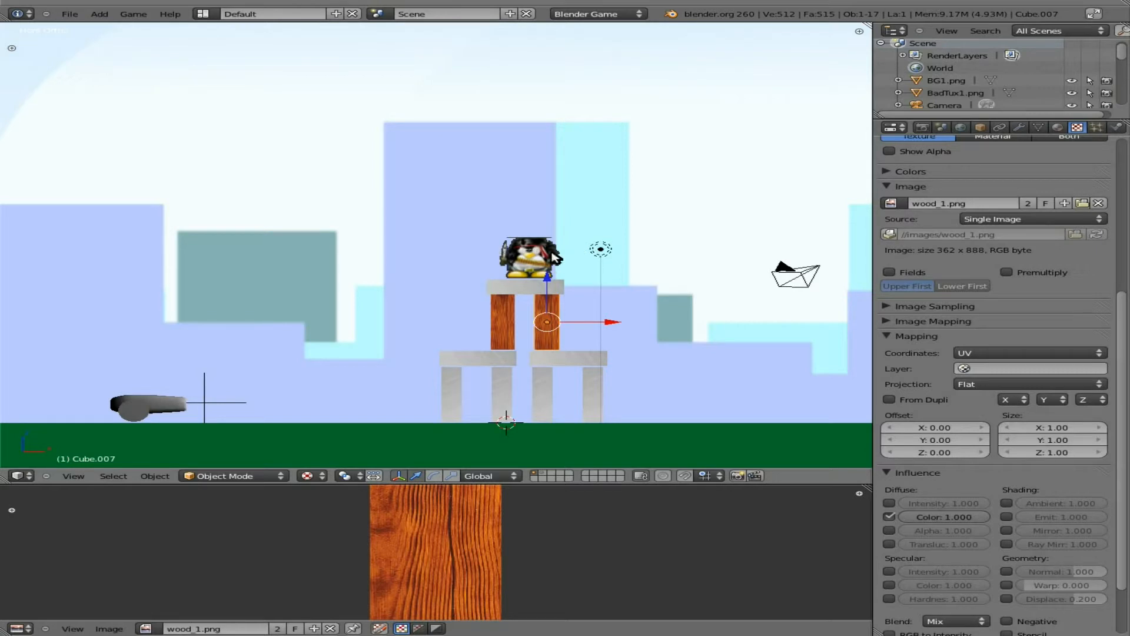
{"action": "mouse_move", "coordinate": [460, 321]}
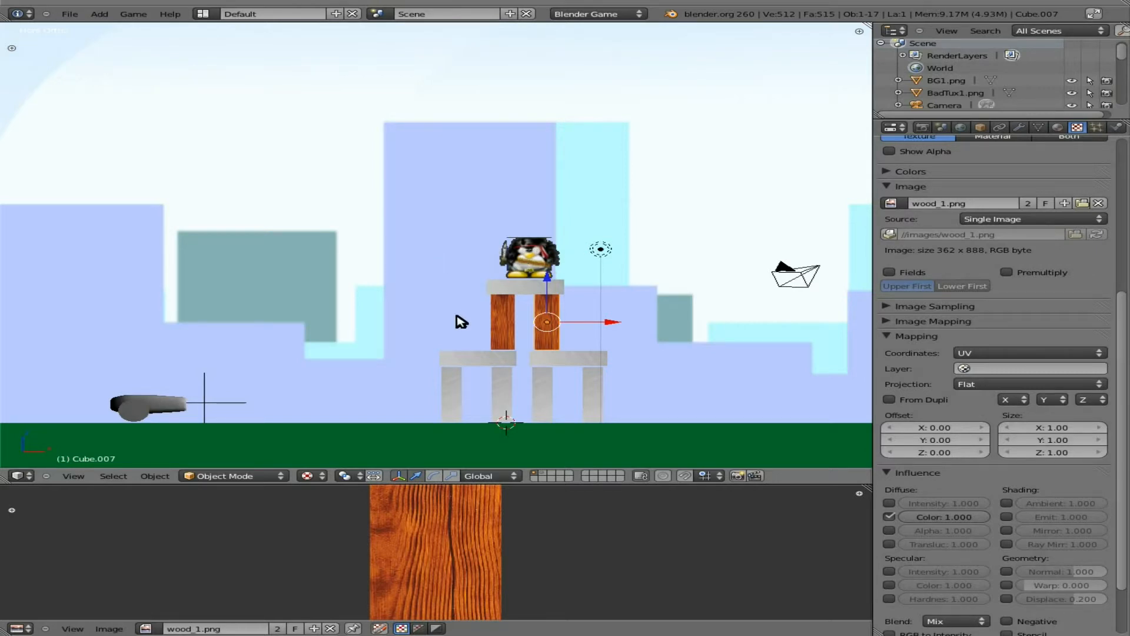
{"action": "mouse_move", "coordinate": [456, 325]}
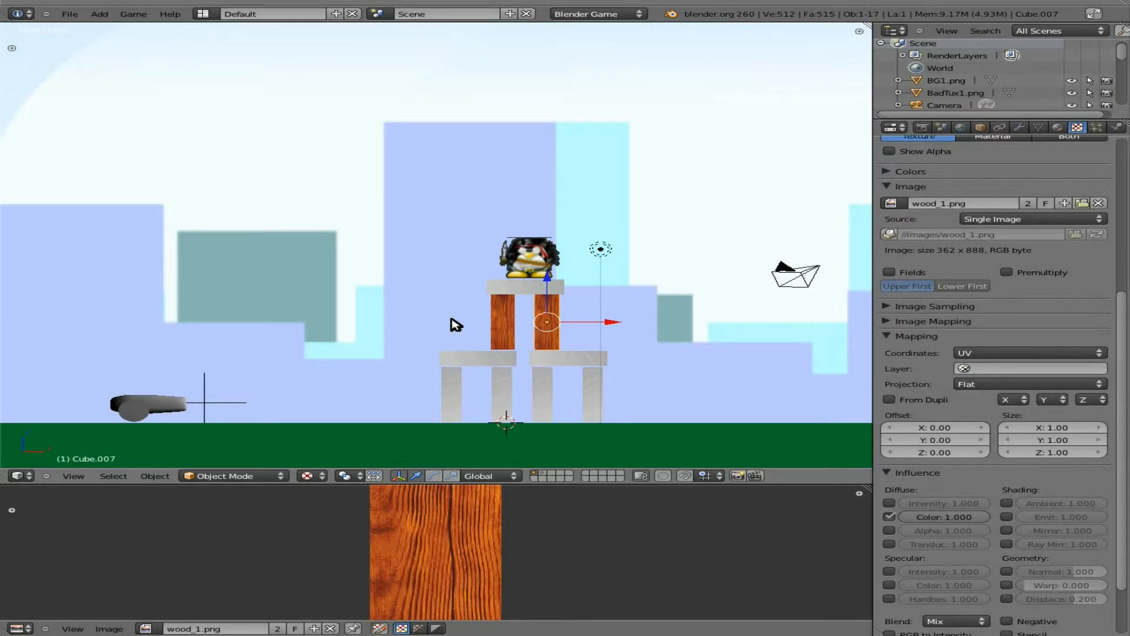
{"action": "mouse_move", "coordinate": [563, 287]}
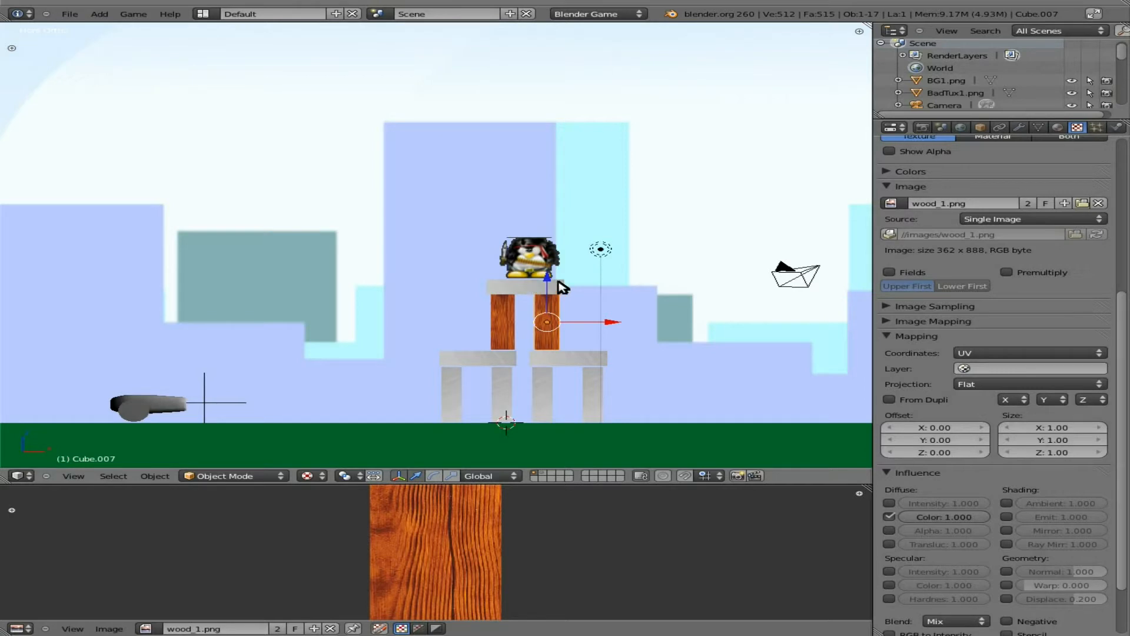
{"action": "mouse_move", "coordinate": [542, 263]}
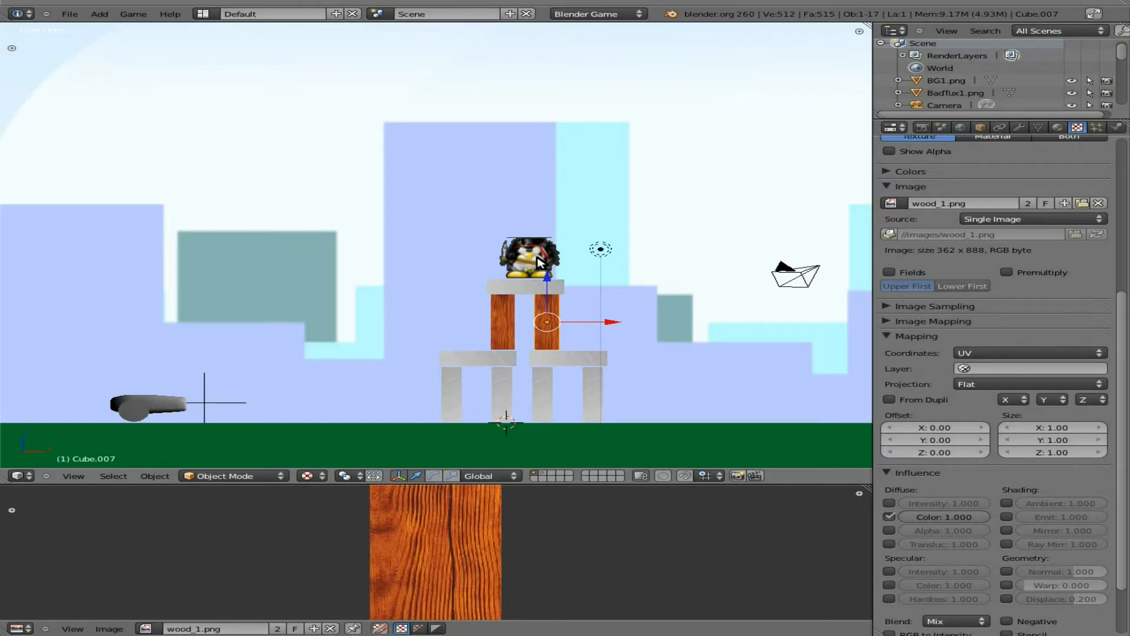
{"action": "mouse_move", "coordinate": [496, 311]}
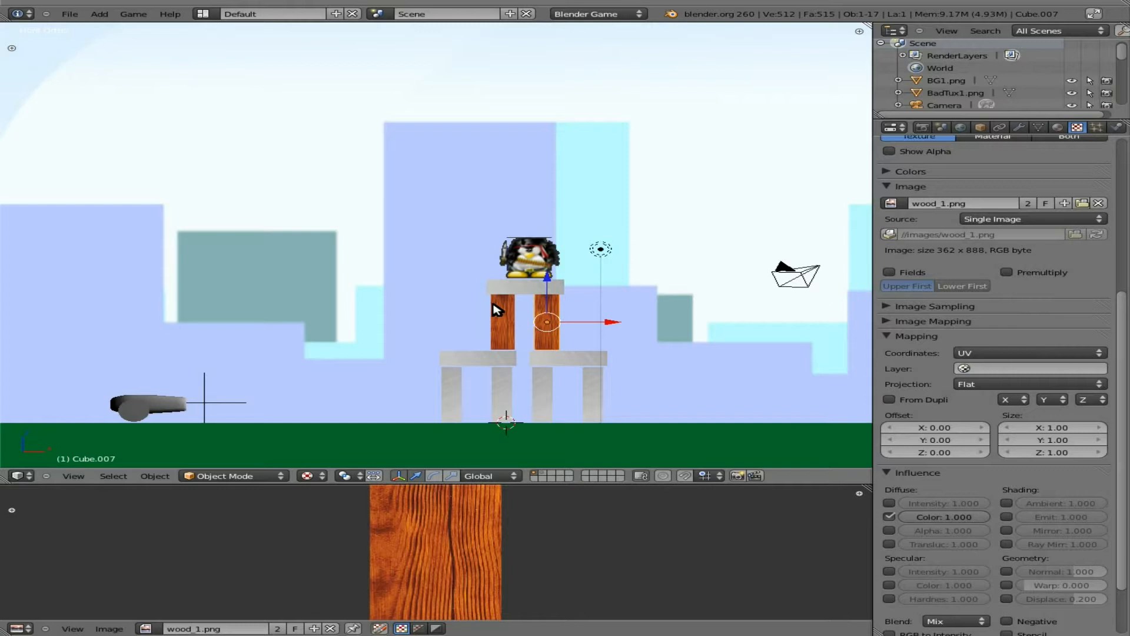
{"action": "mouse_move", "coordinate": [439, 285]}
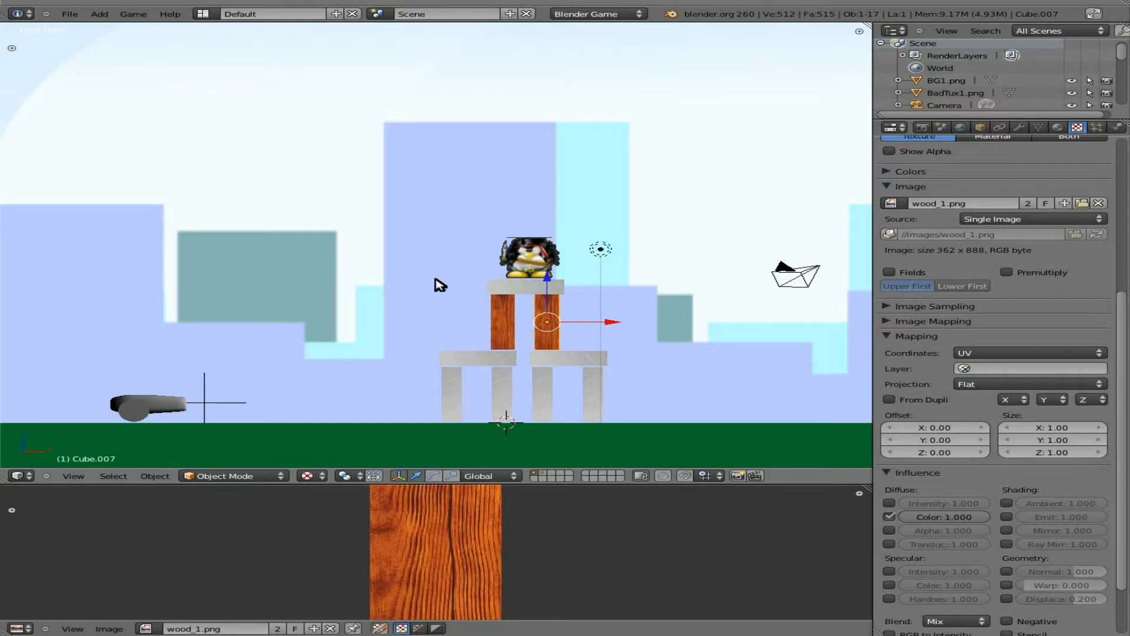
{"action": "mouse_move", "coordinate": [410, 397]}
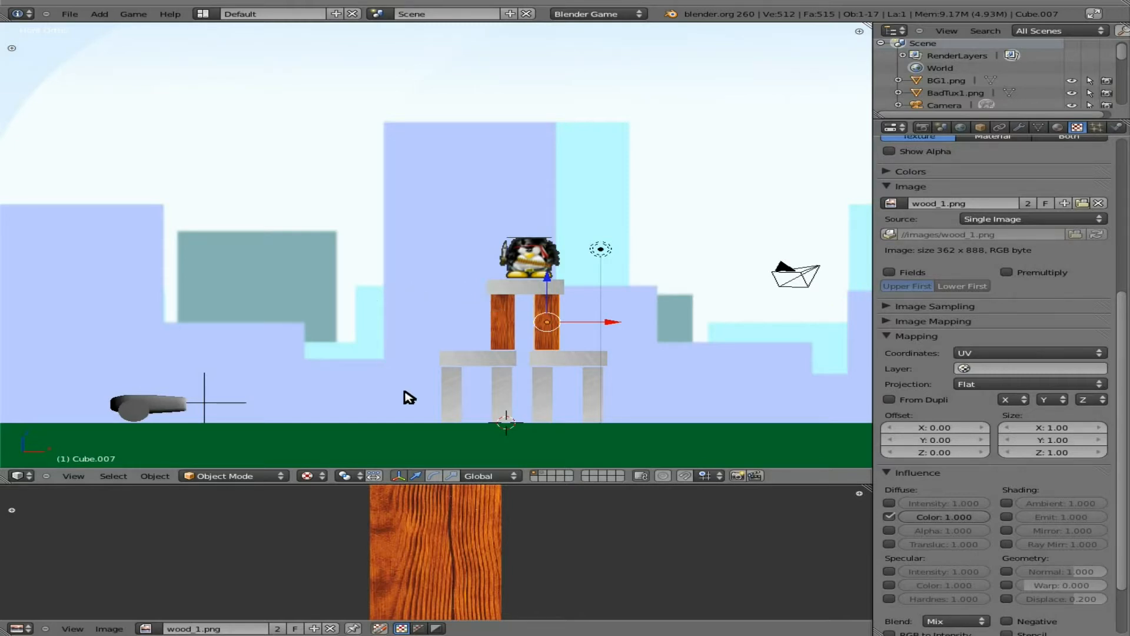
{"action": "mouse_move", "coordinate": [545, 479]}
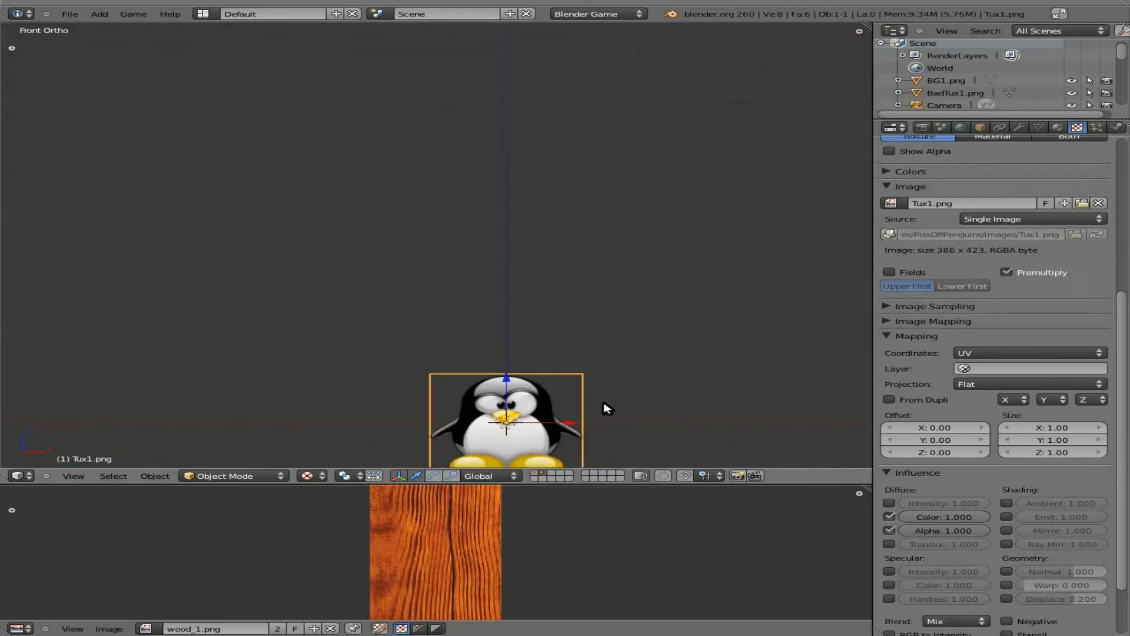
{"action": "mouse_move", "coordinate": [610, 395]}
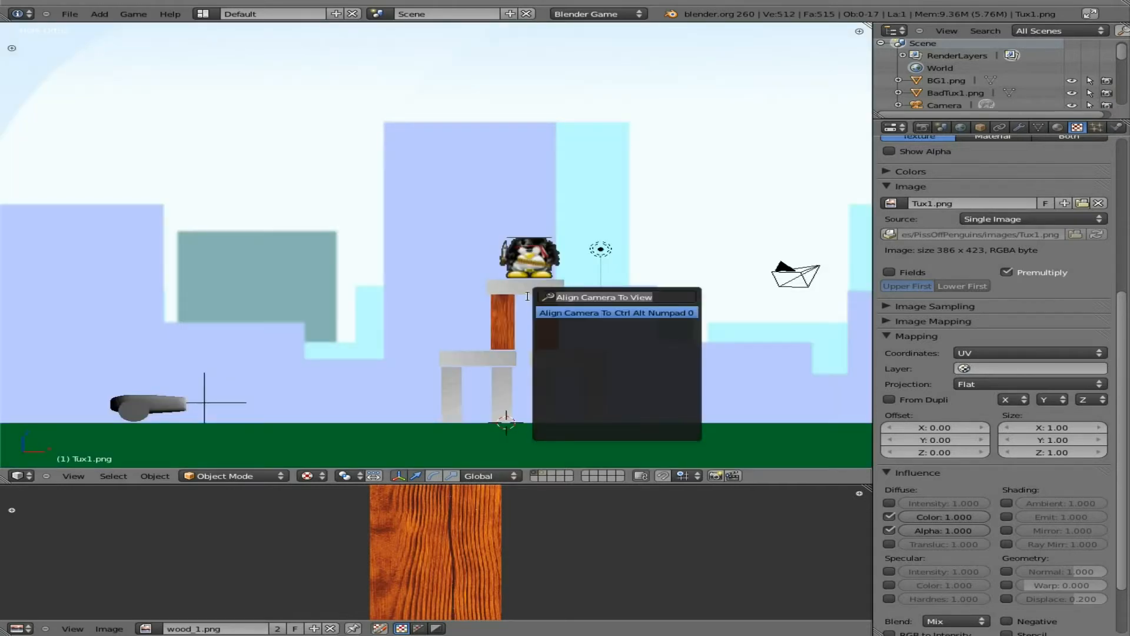
Search the Space menu for camera commands and view the penguin block from the top.
{"action": "type", "text": "camer"}
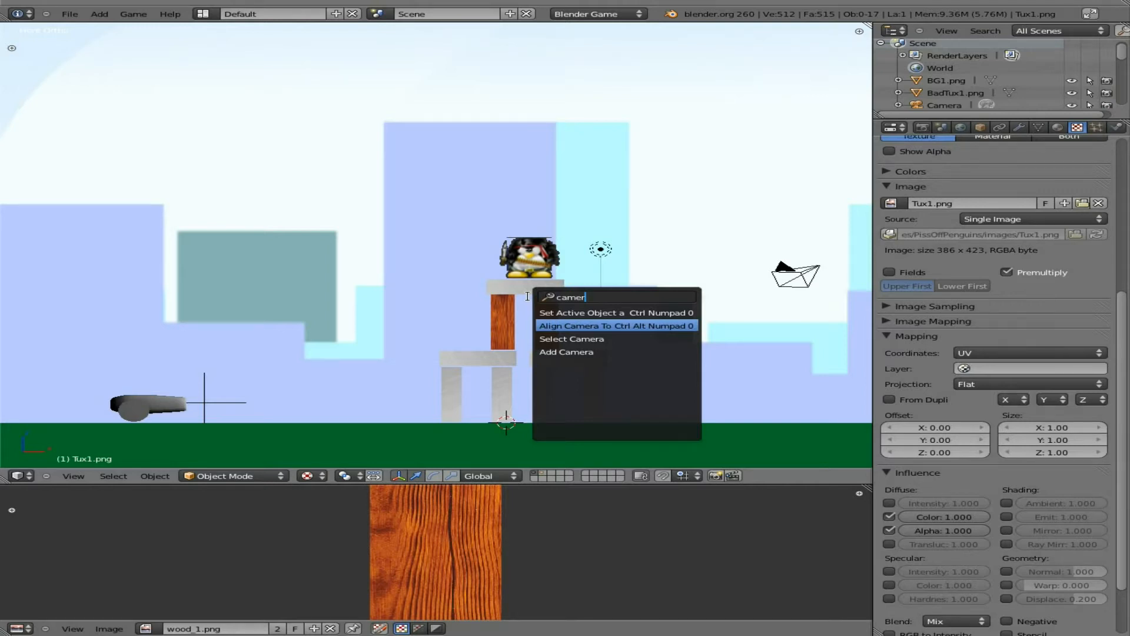
{"action": "left_click", "coordinate": [613, 325]}
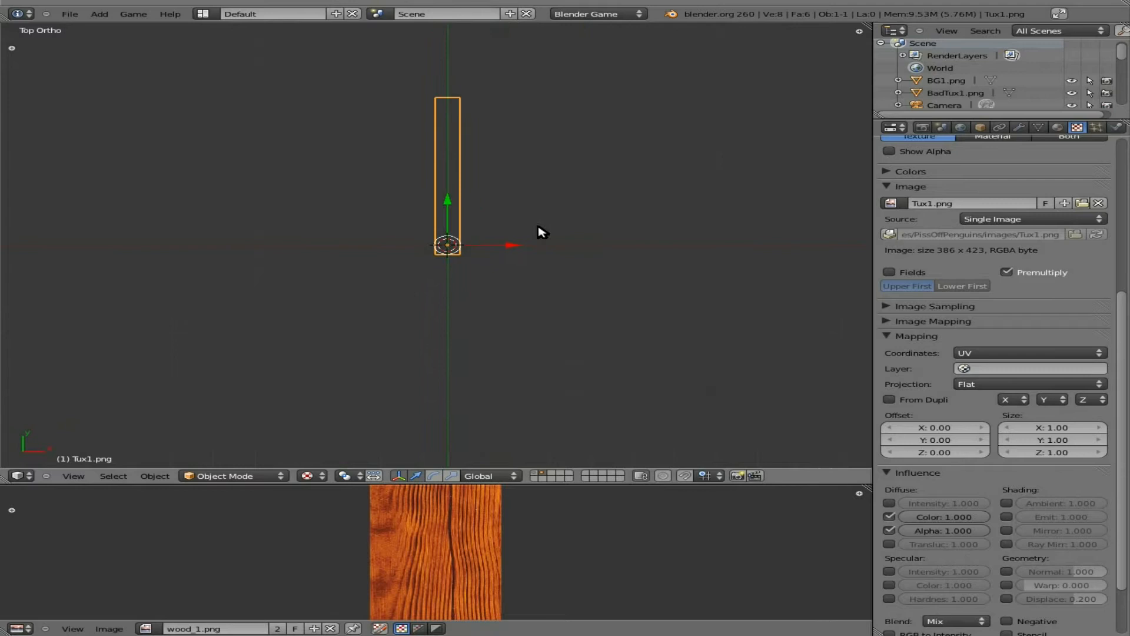
{"action": "mouse_move", "coordinate": [460, 171]}
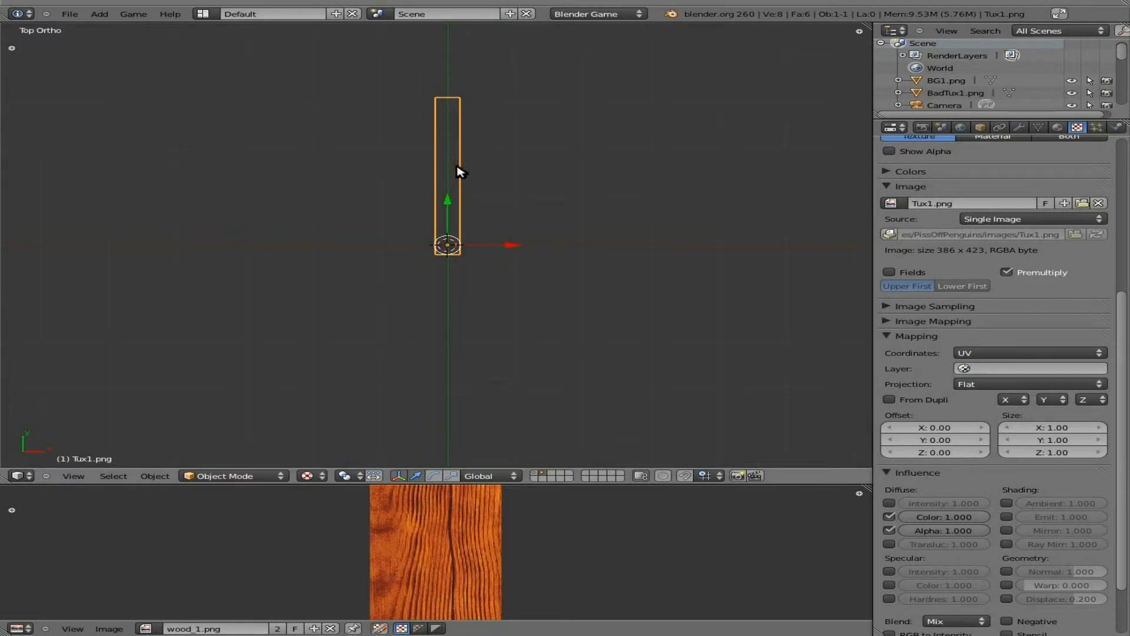
{"action": "mouse_move", "coordinate": [460, 164]}
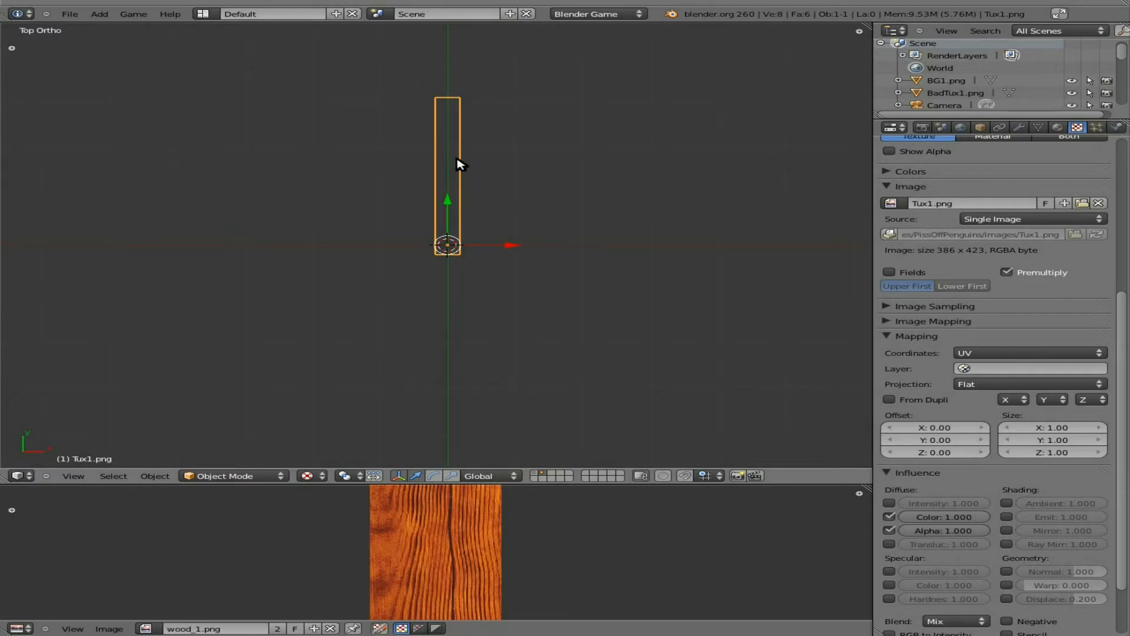
Edit the penguin block's mesh and delete its back vertices, leaving one flat face.
{"action": "key", "text": "Tab"}
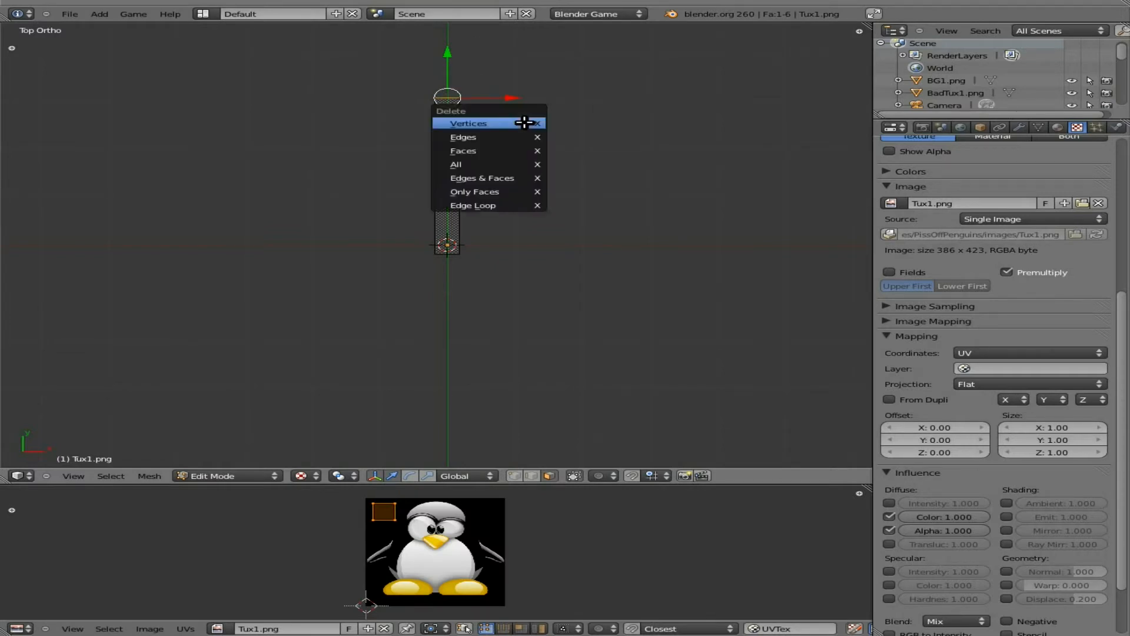
{"action": "left_click", "coordinate": [469, 123]}
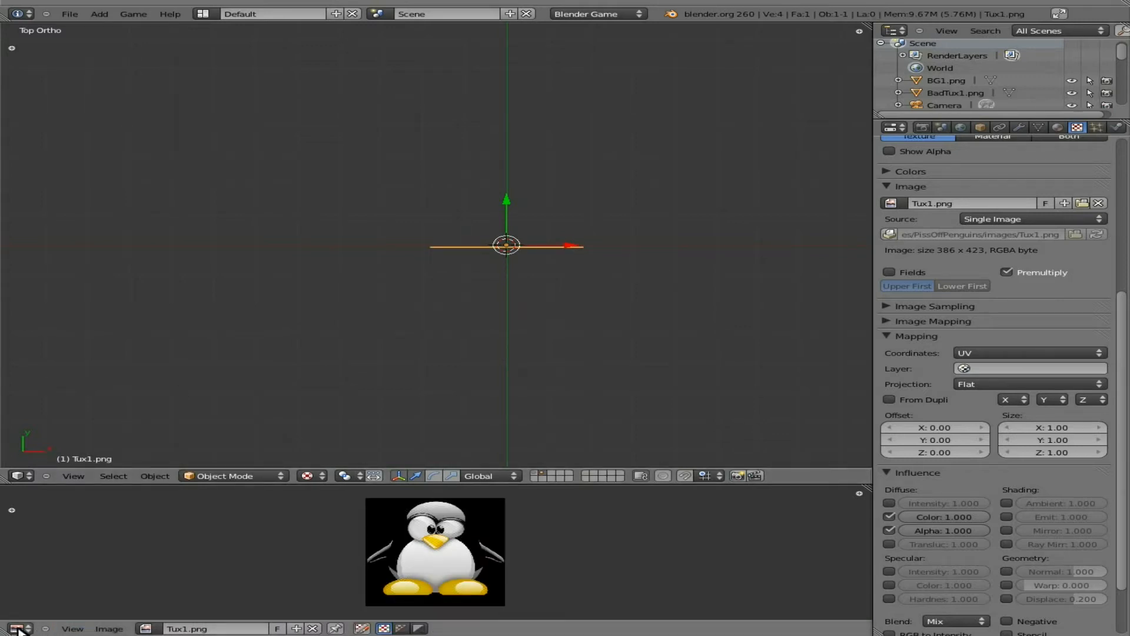
In the Logic Editor, add an And controller and a Constraint actuator limited to Loc Y.
{"action": "left_click", "coordinate": [10, 628]}
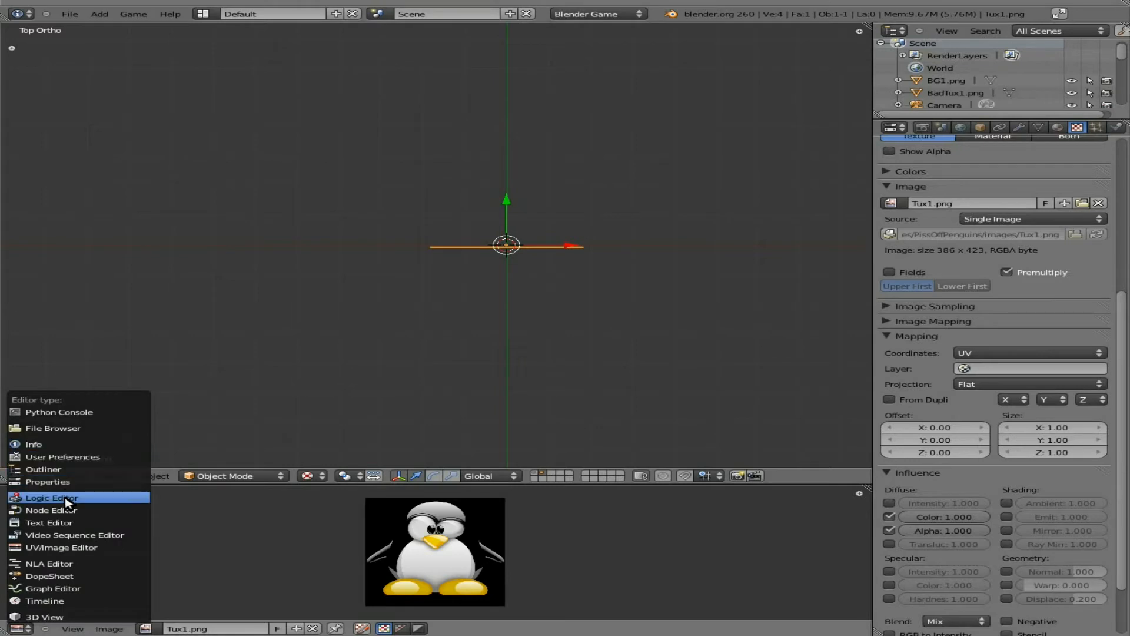
{"action": "left_click", "coordinate": [49, 497]}
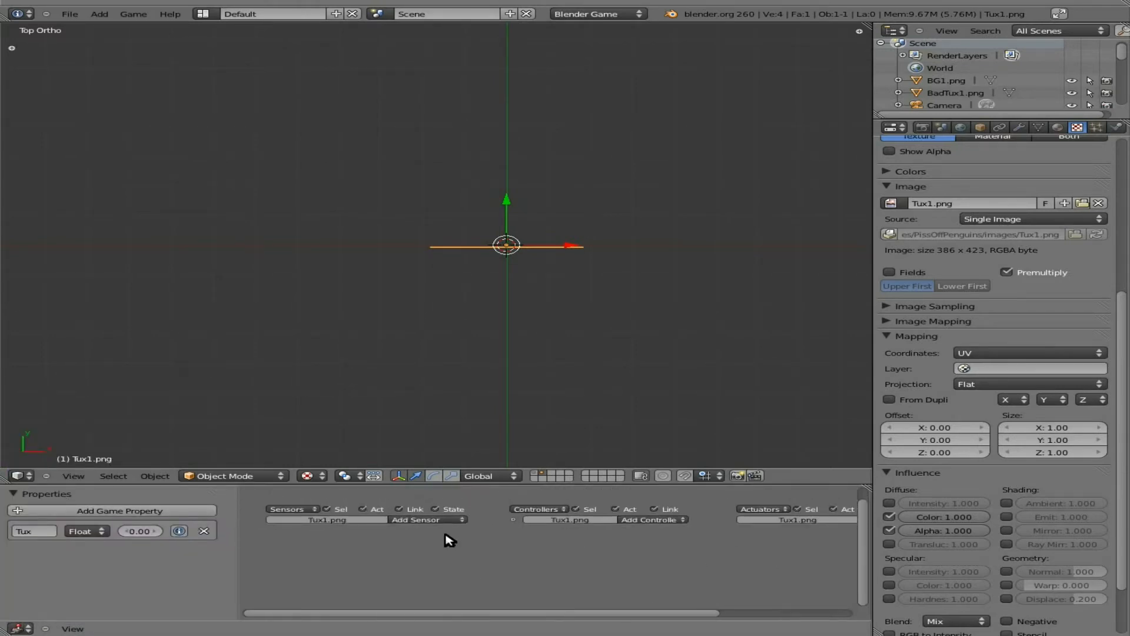
{"action": "left_click", "coordinate": [423, 519]}
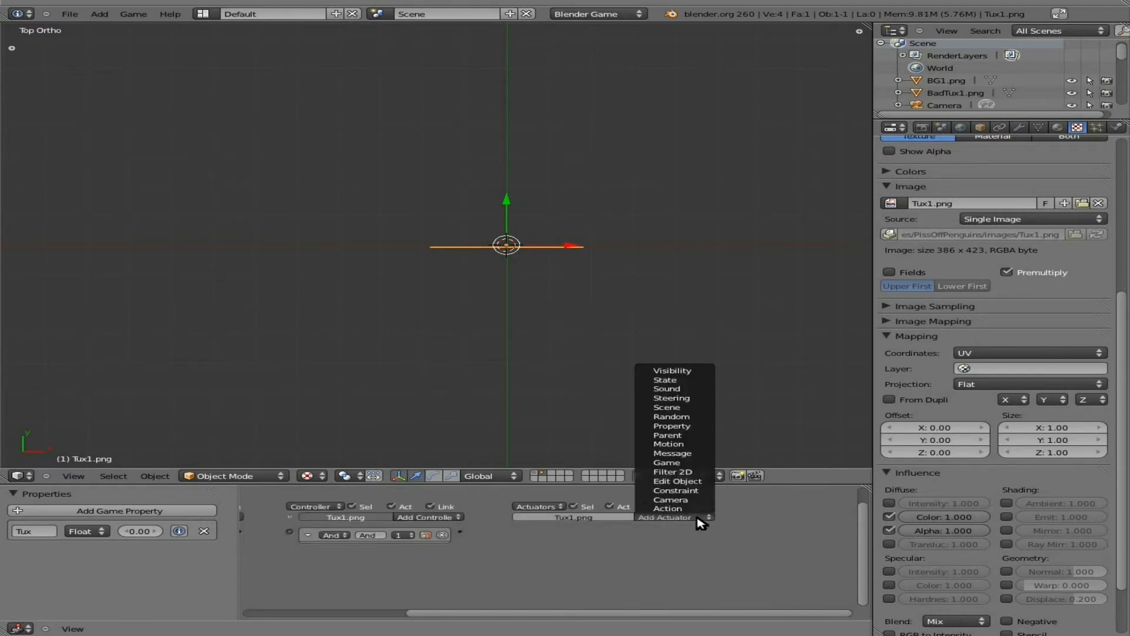
{"action": "left_click", "coordinate": [675, 490]}
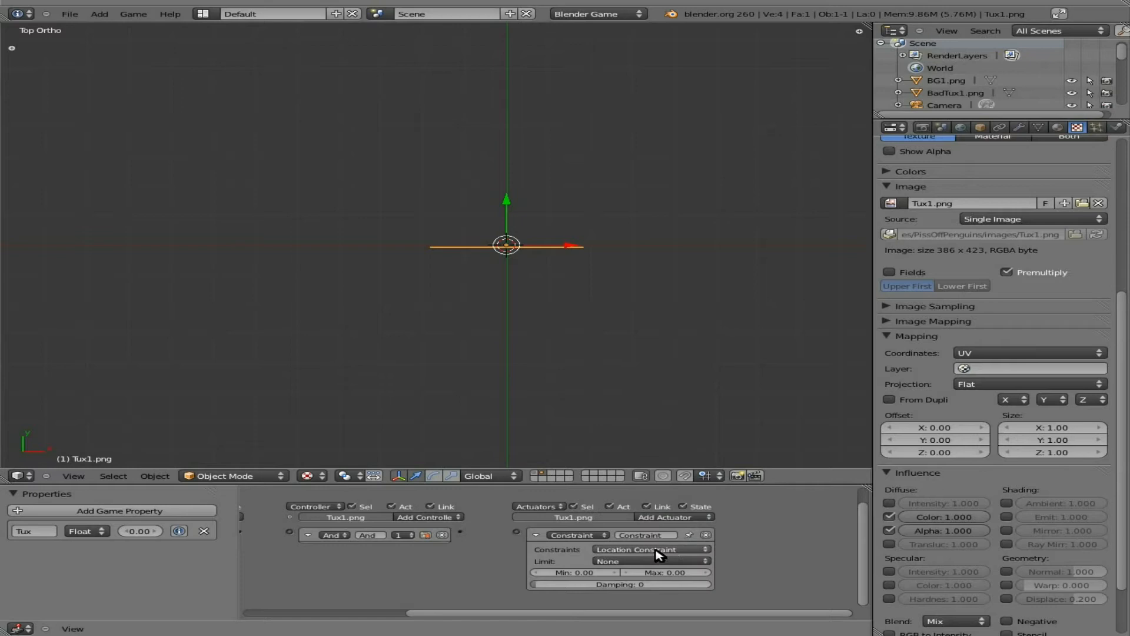
{"action": "left_click", "coordinate": [649, 550]}
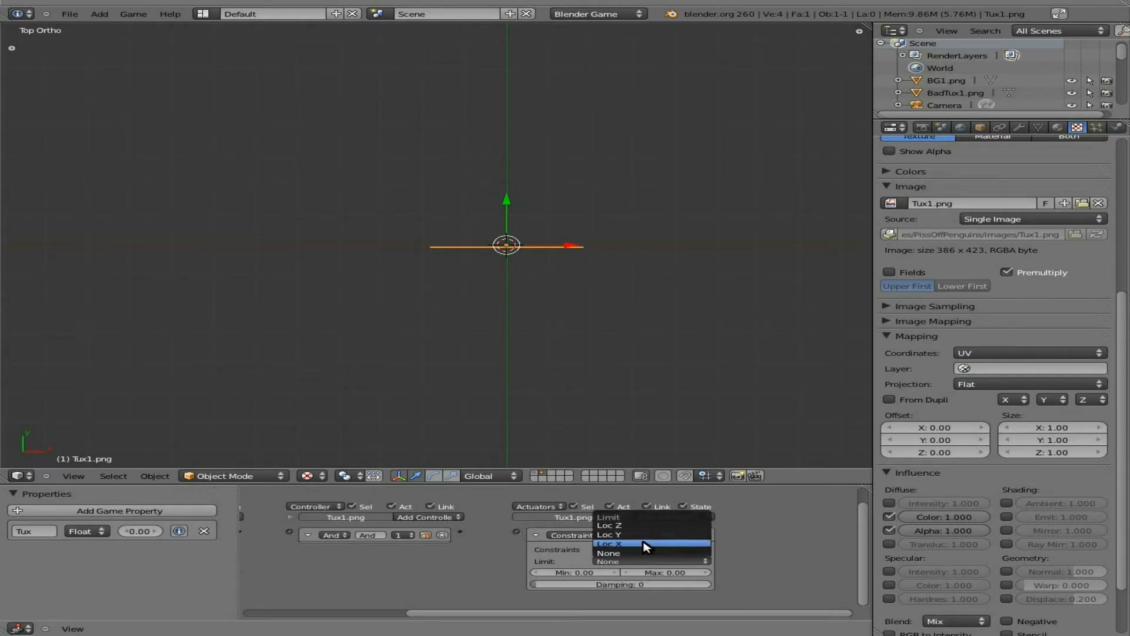
{"action": "left_click", "coordinate": [608, 534]}
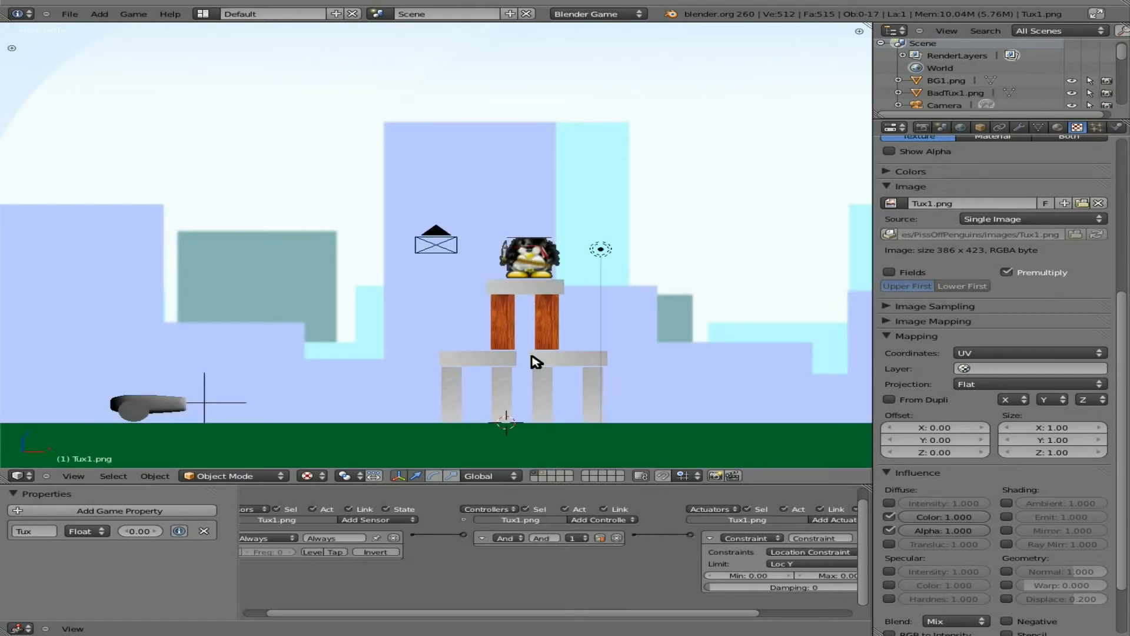
Select the BadTux1 penguin on the tower to show its logic bricks.
{"action": "left_click", "coordinate": [527, 259]}
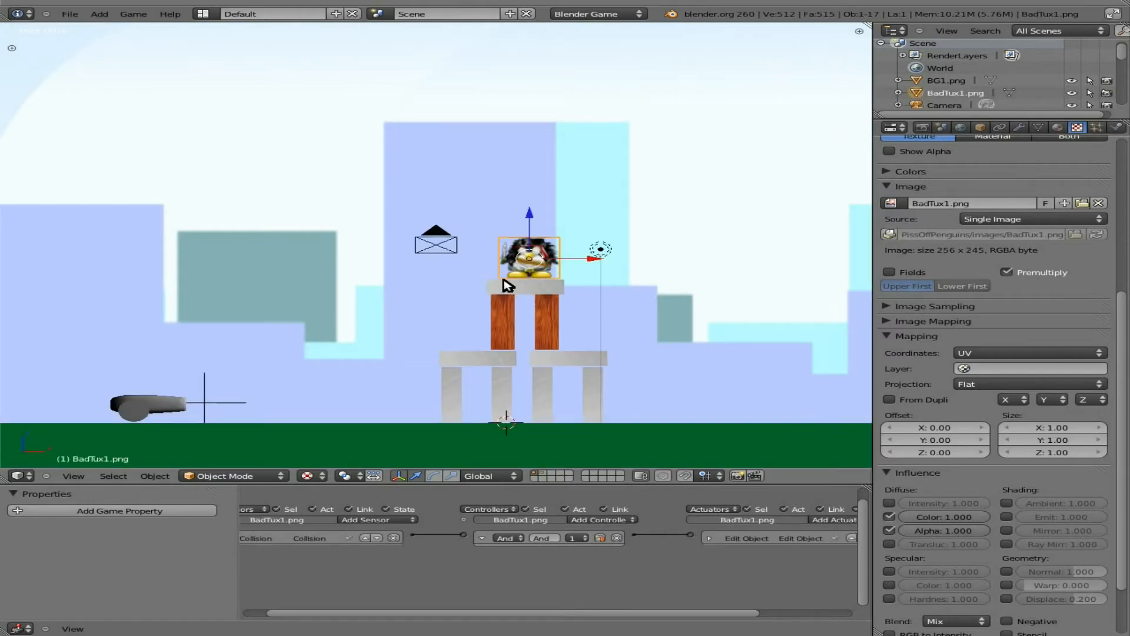
{"action": "mouse_move", "coordinate": [422, 293]}
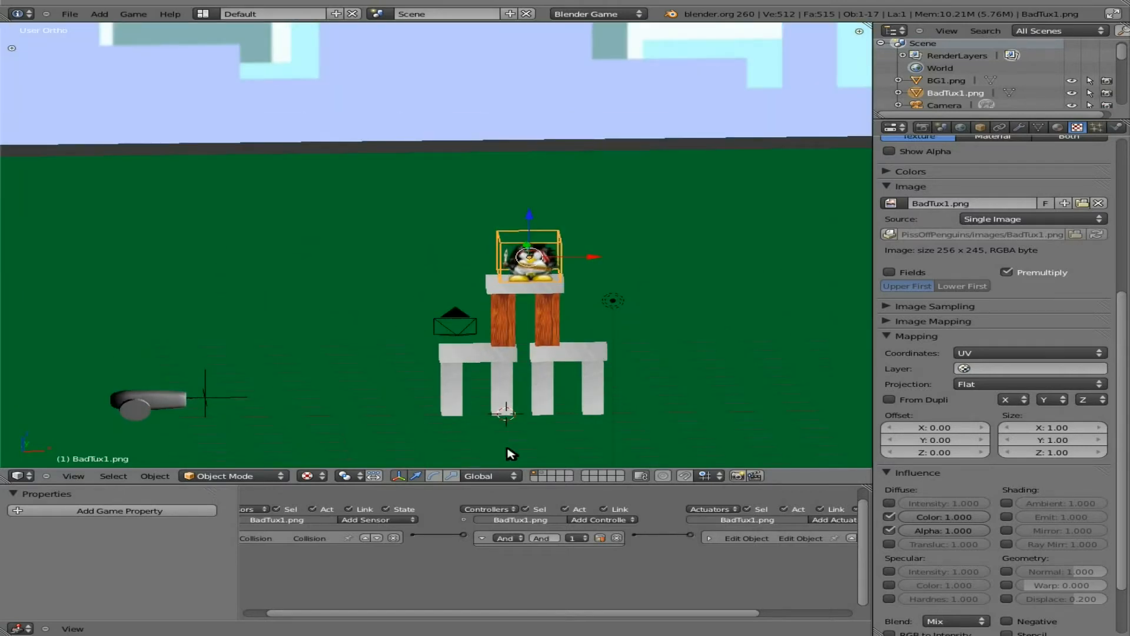
{"action": "mouse_move", "coordinate": [527, 450]}
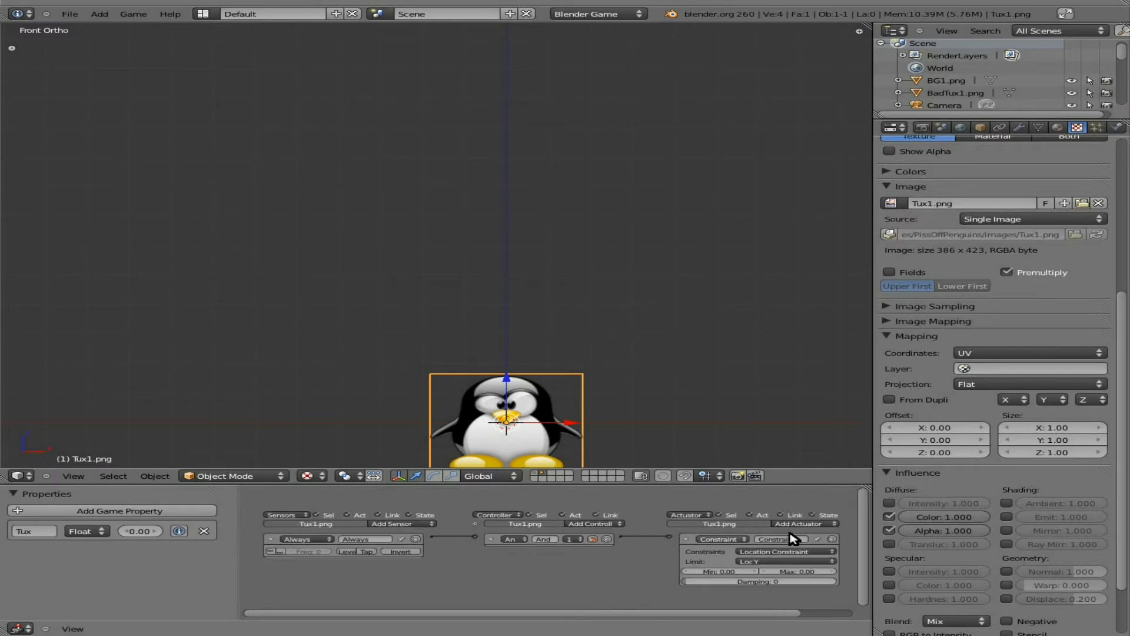
Add an Edit Object actuator set to Track To with the Camera as its target.
{"action": "left_click", "coordinate": [796, 523]}
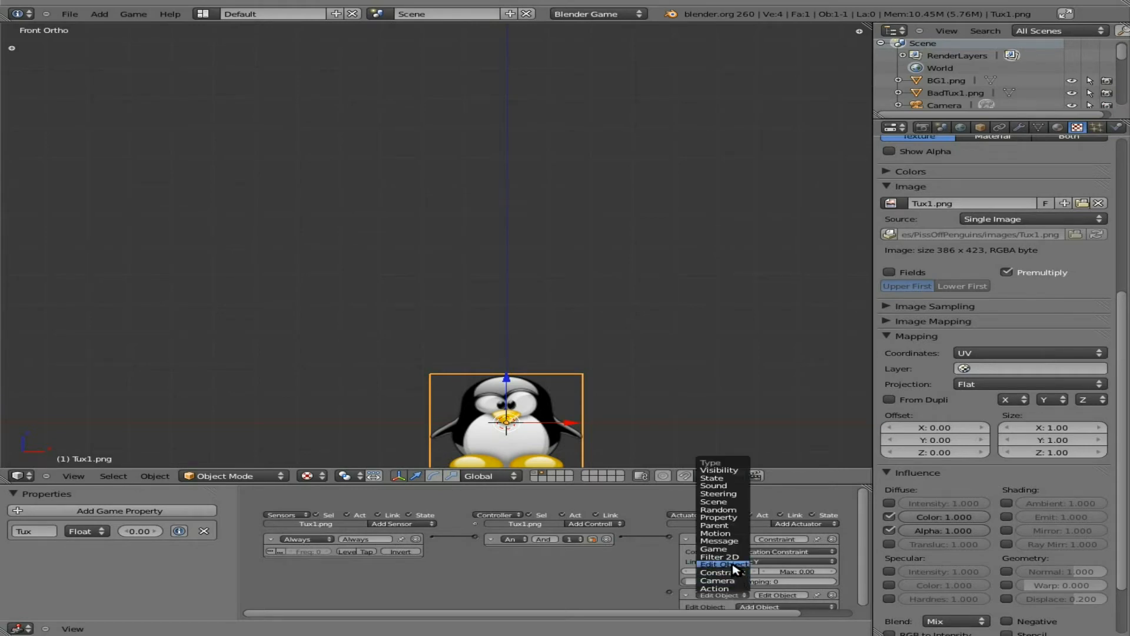
{"action": "left_click", "coordinate": [719, 572]}
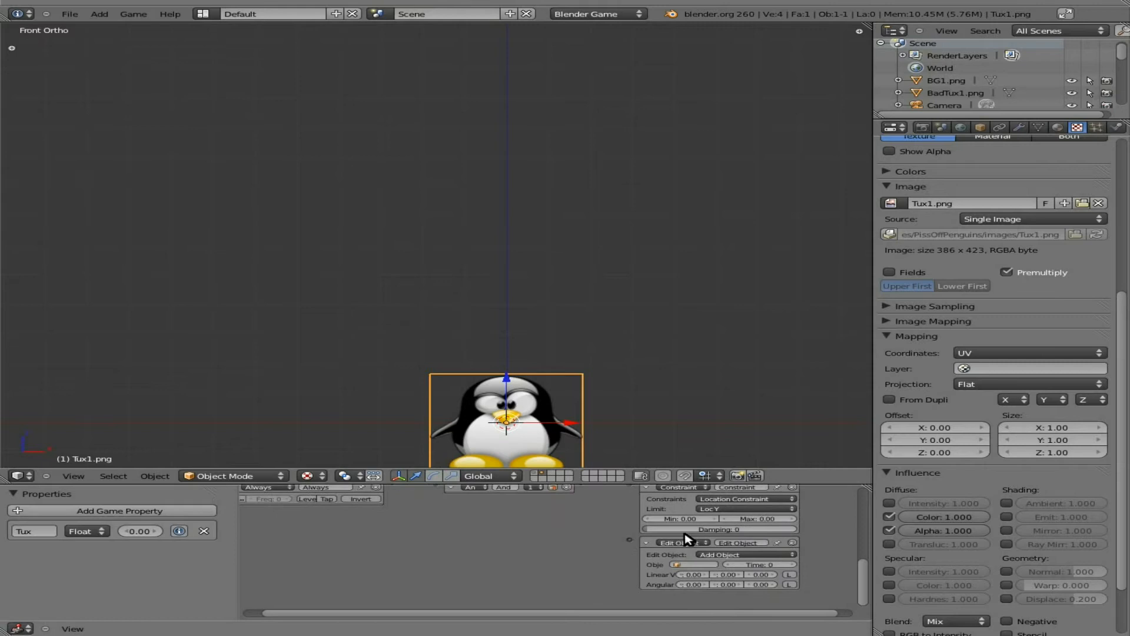
{"action": "left_click", "coordinate": [724, 554]}
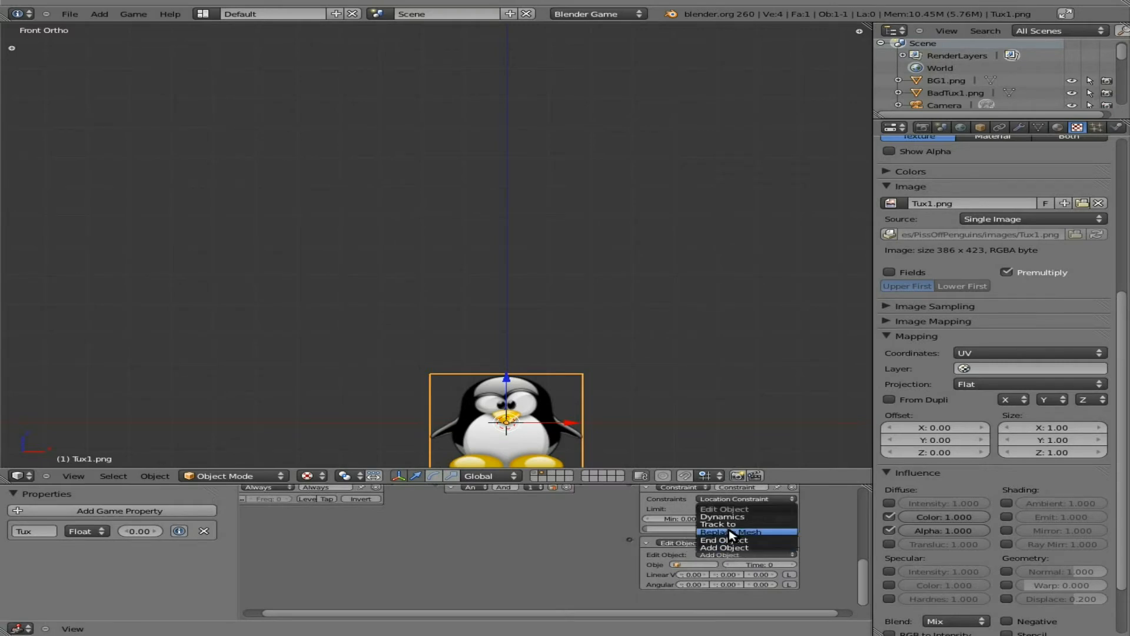
{"action": "left_click", "coordinate": [717, 524]}
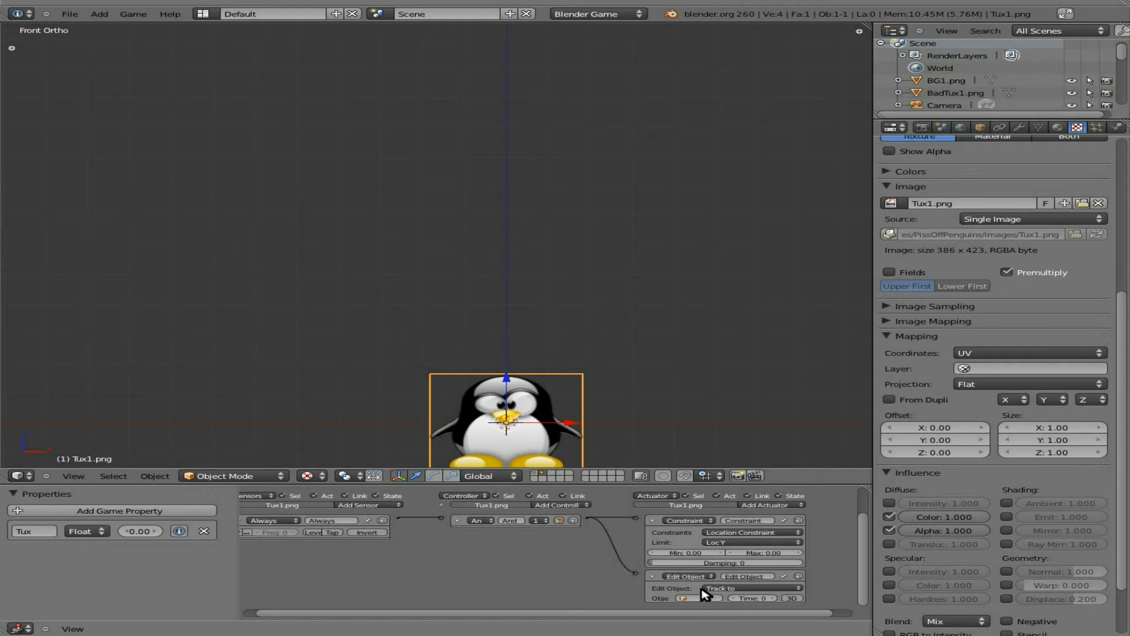
{"action": "left_click", "coordinate": [698, 598]}
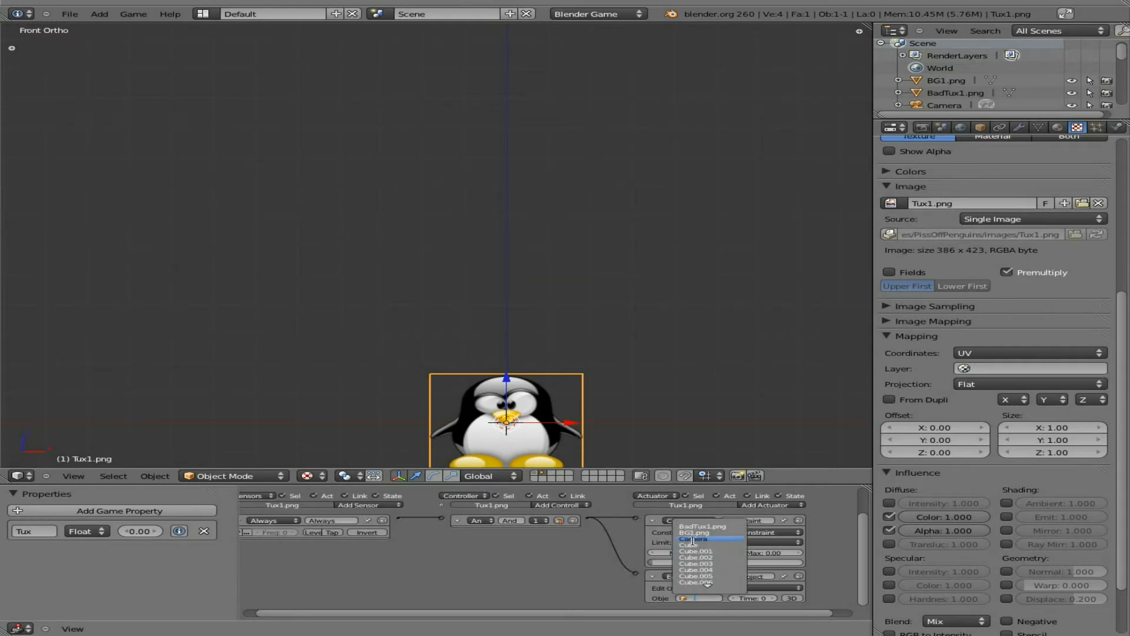
{"action": "left_click", "coordinate": [695, 539]}
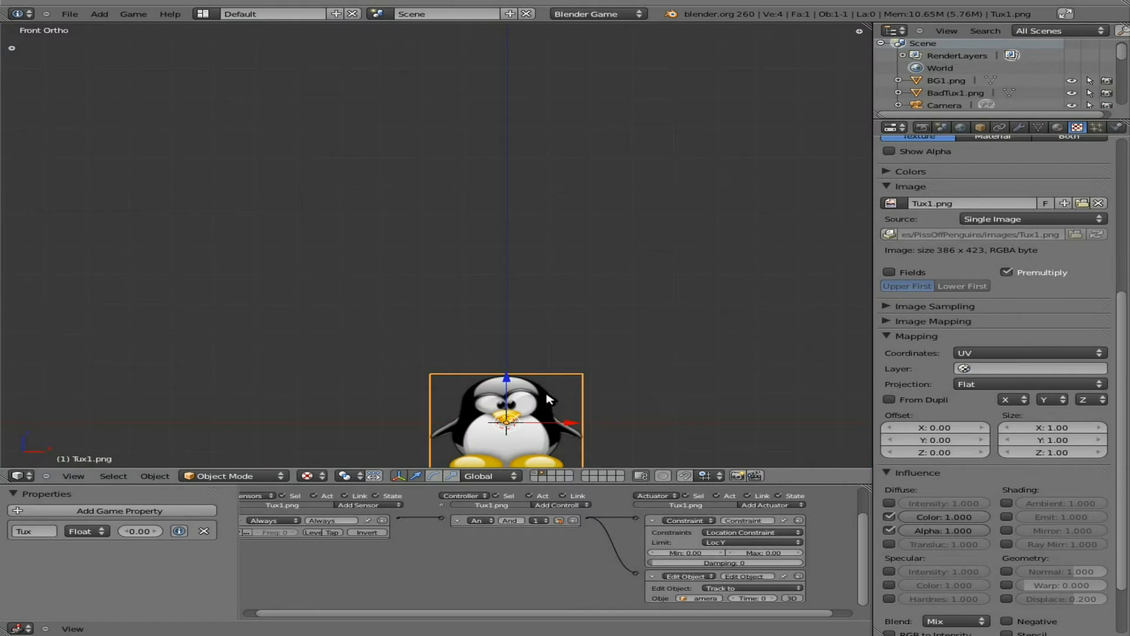
Make BadTux1 the active object, showing its Rigid Body physics settings.
{"action": "left_click", "coordinate": [1112, 128]}
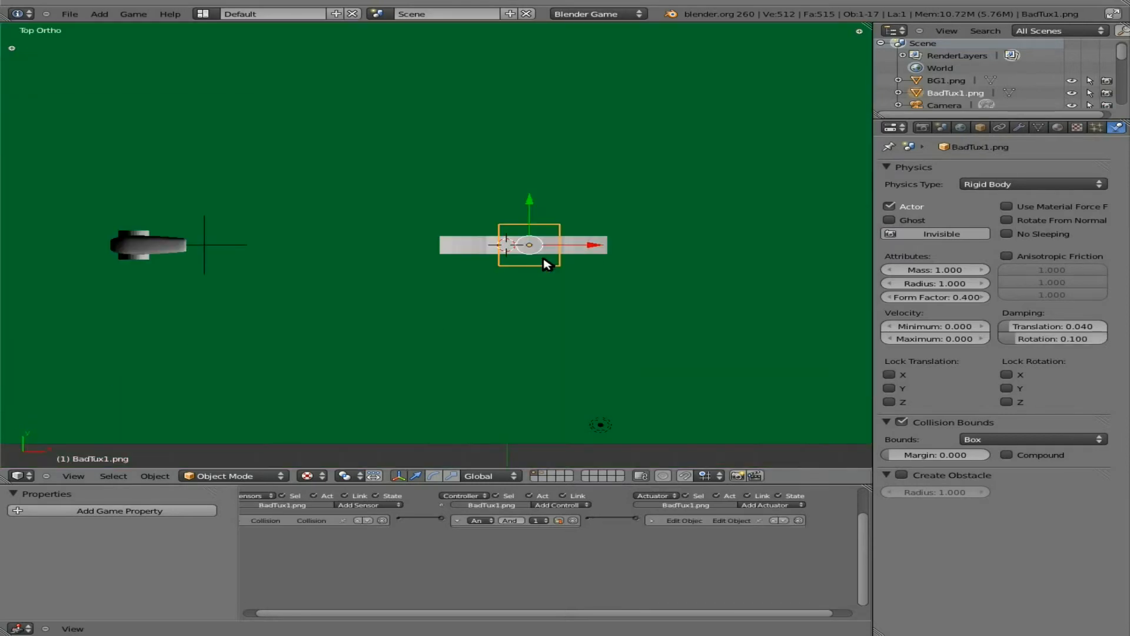
In vertex mode, delete half of BadTux1's vertices, leaving one face shifted along Y.
{"action": "key", "text": "Tab"}
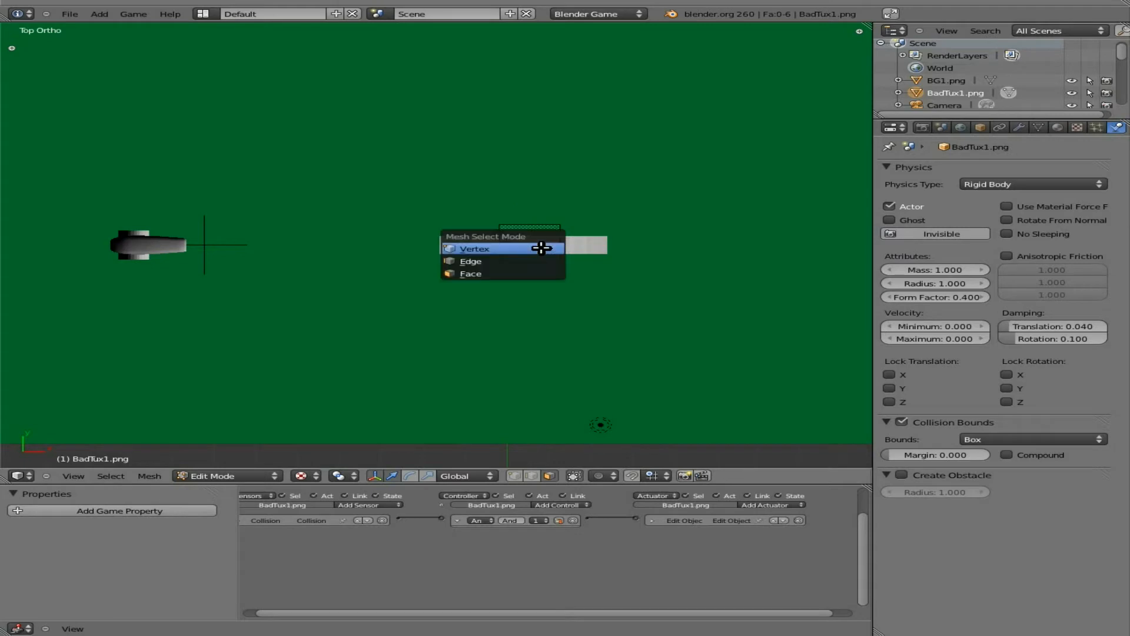
{"action": "left_click", "coordinate": [476, 247]}
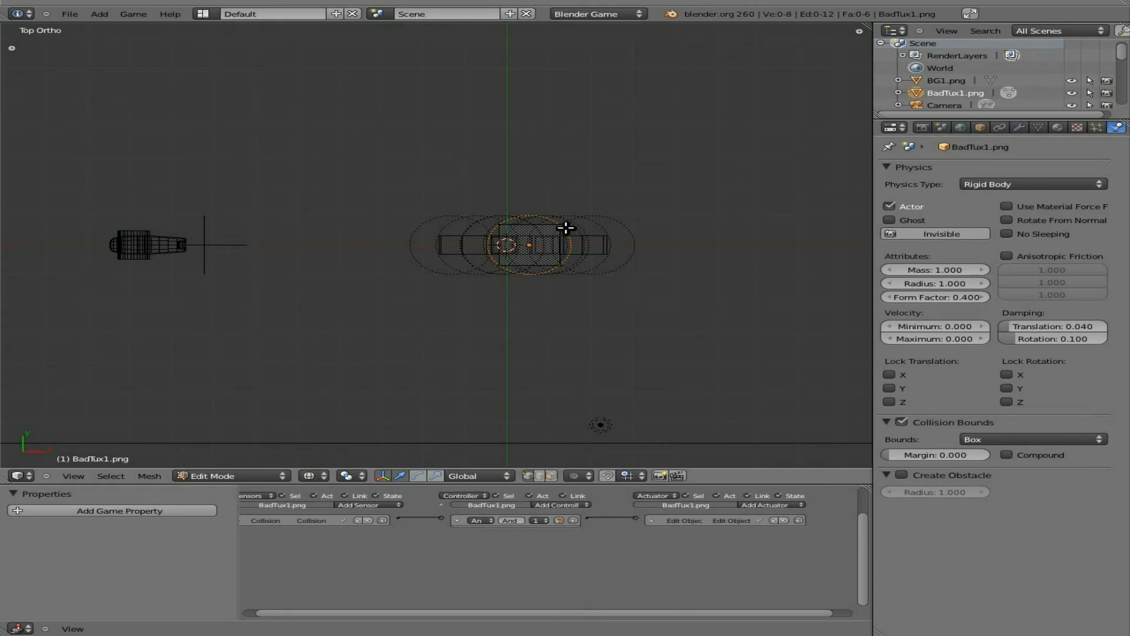
{"action": "key", "text": "x"}
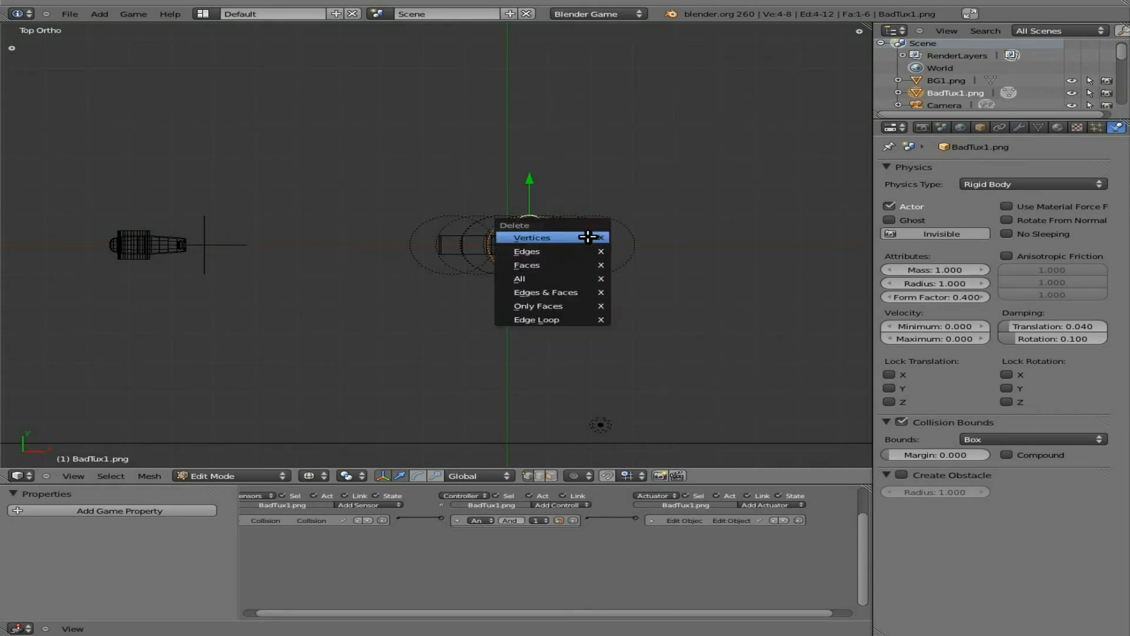
{"action": "left_click", "coordinate": [531, 237]}
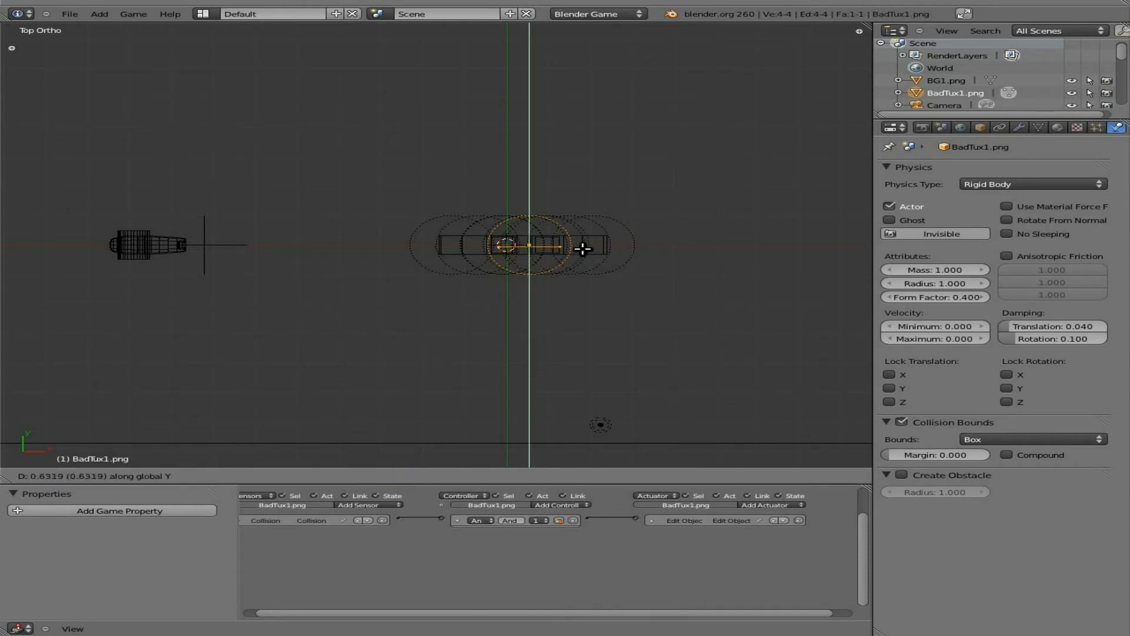
{"action": "key", "text": "Tab"}
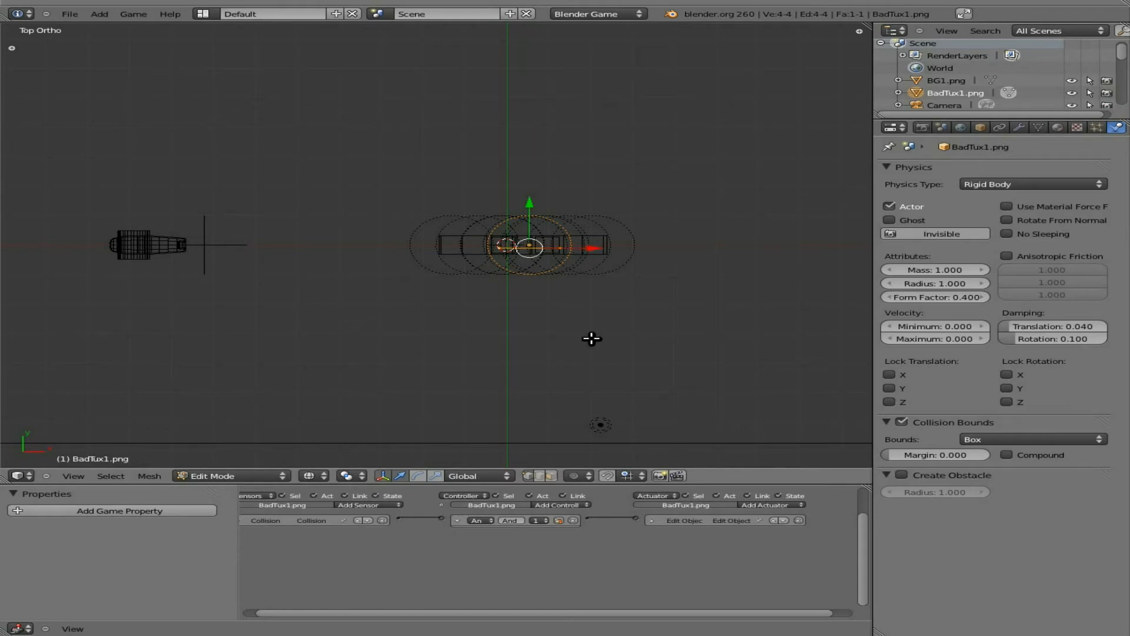
{"action": "mouse_move", "coordinate": [652, 525]}
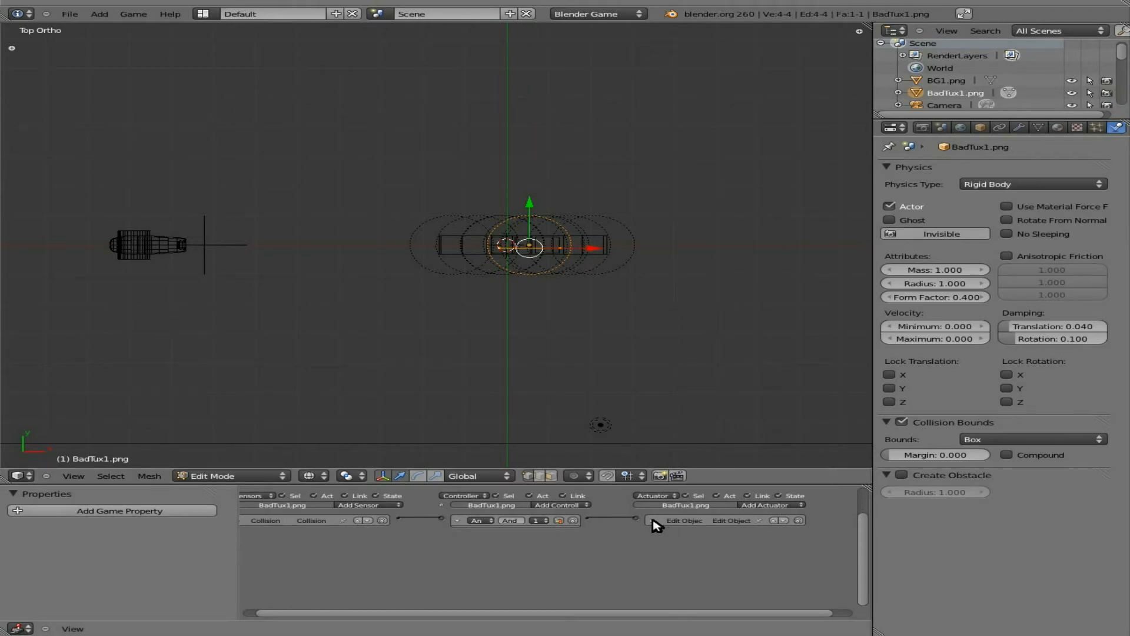
Add an Always sensor and an Edit Object actuator tracking the Camera to BadTux1.
{"action": "left_click", "coordinate": [683, 520]}
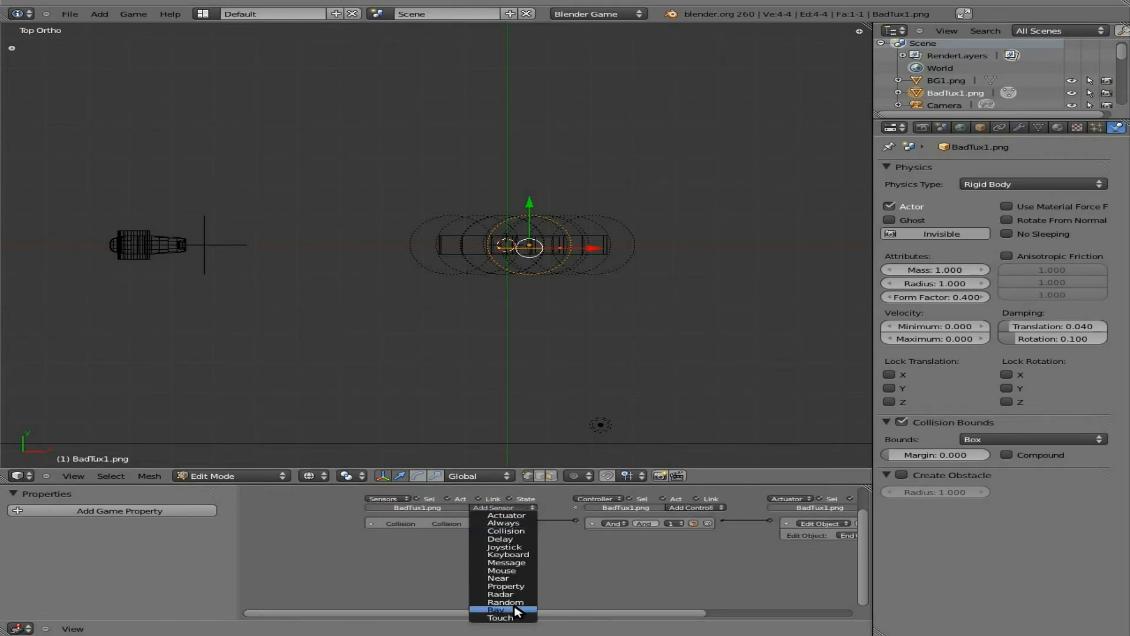
{"action": "left_click", "coordinate": [502, 522]}
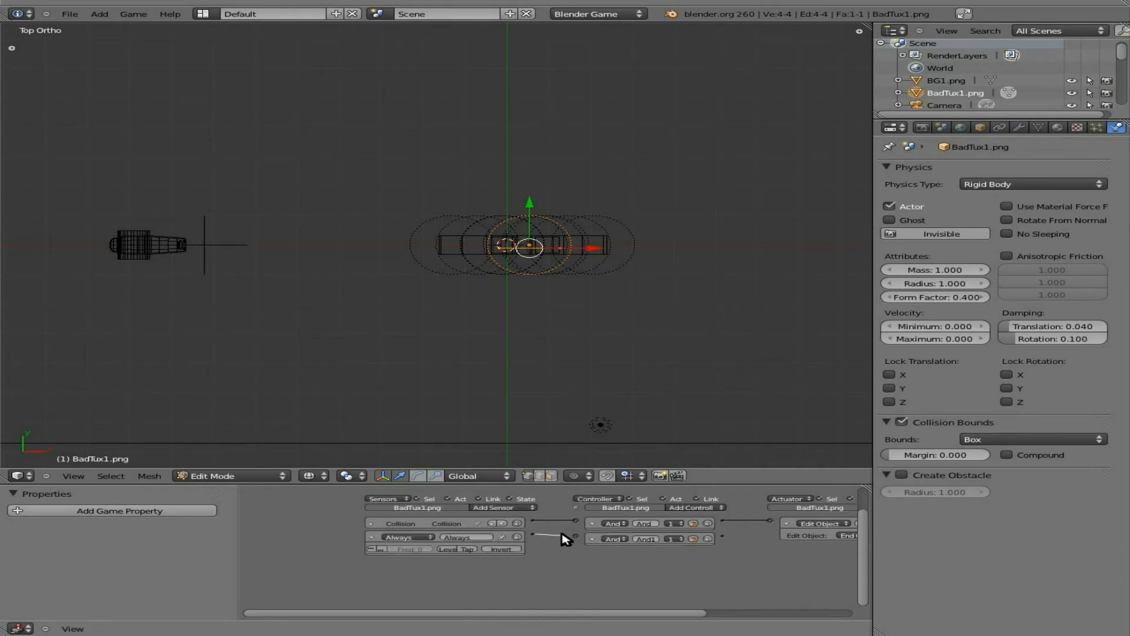
{"action": "scroll", "scroll_direction": "right", "scroll_amount": 3}
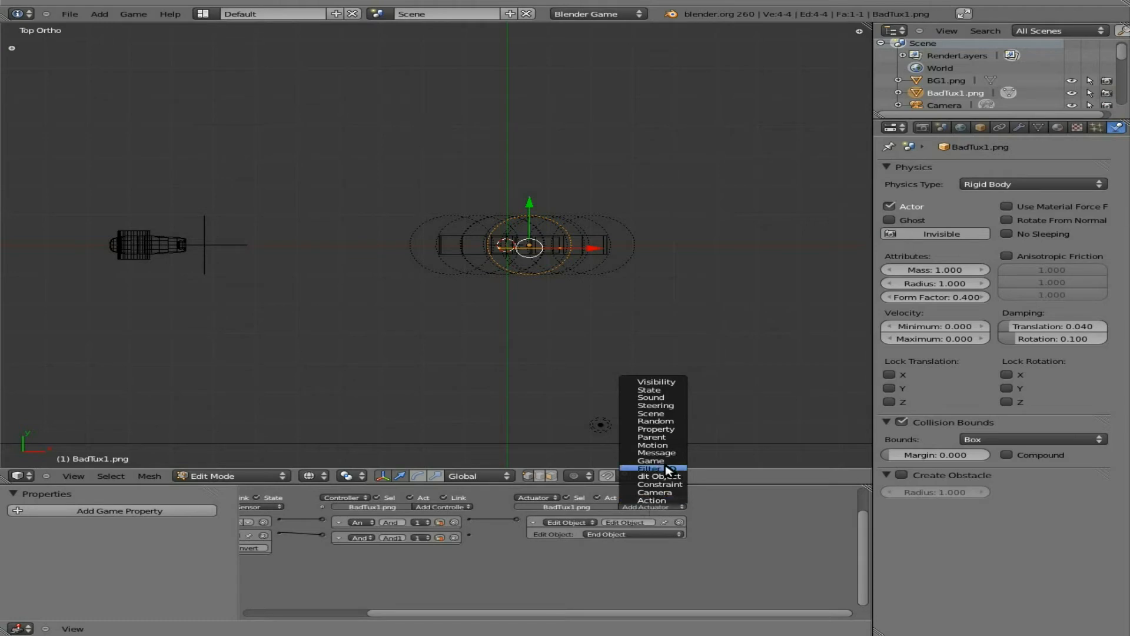
{"action": "mouse_move", "coordinate": [667, 445]}
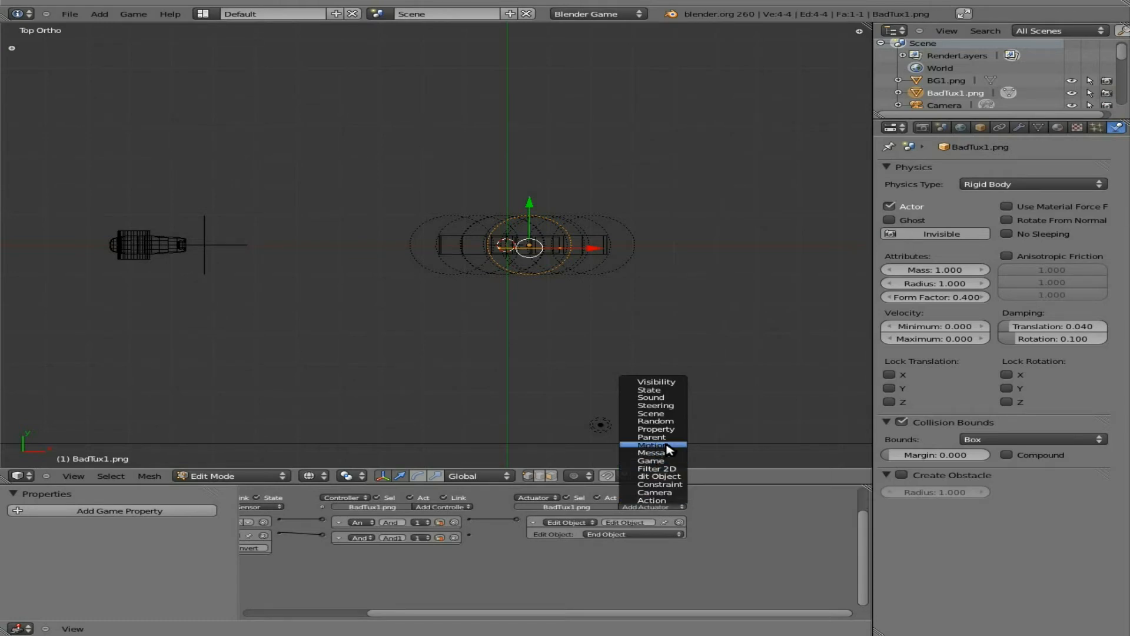
{"action": "mouse_move", "coordinate": [652, 492]}
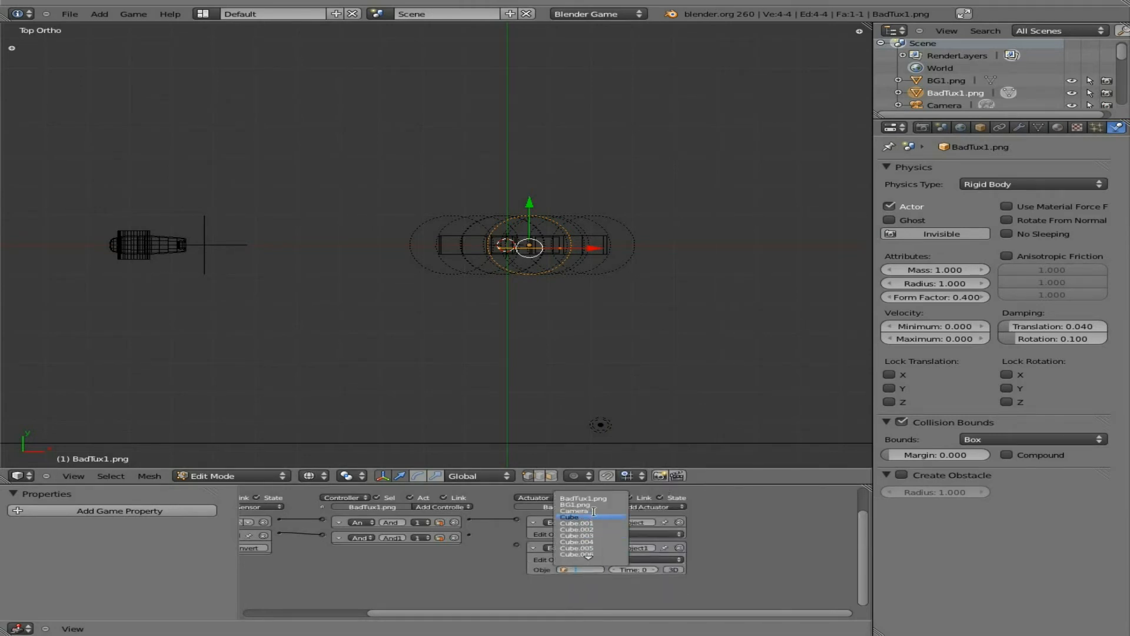
{"action": "left_click", "coordinate": [575, 505]}
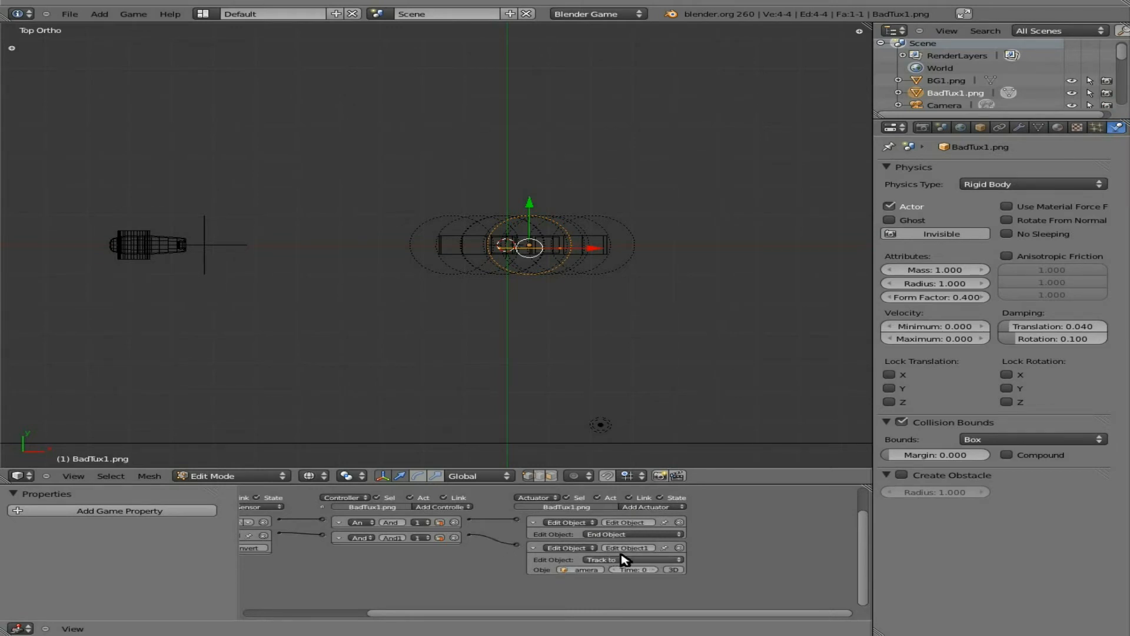
{"action": "mouse_move", "coordinate": [623, 559]}
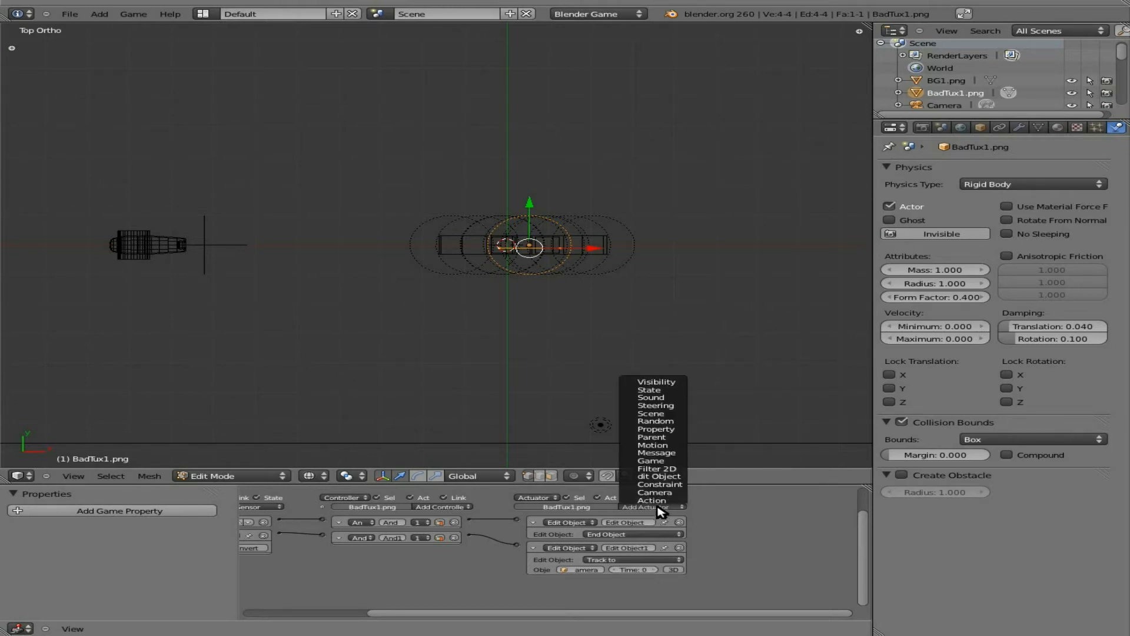
{"action": "mouse_move", "coordinate": [657, 484]}
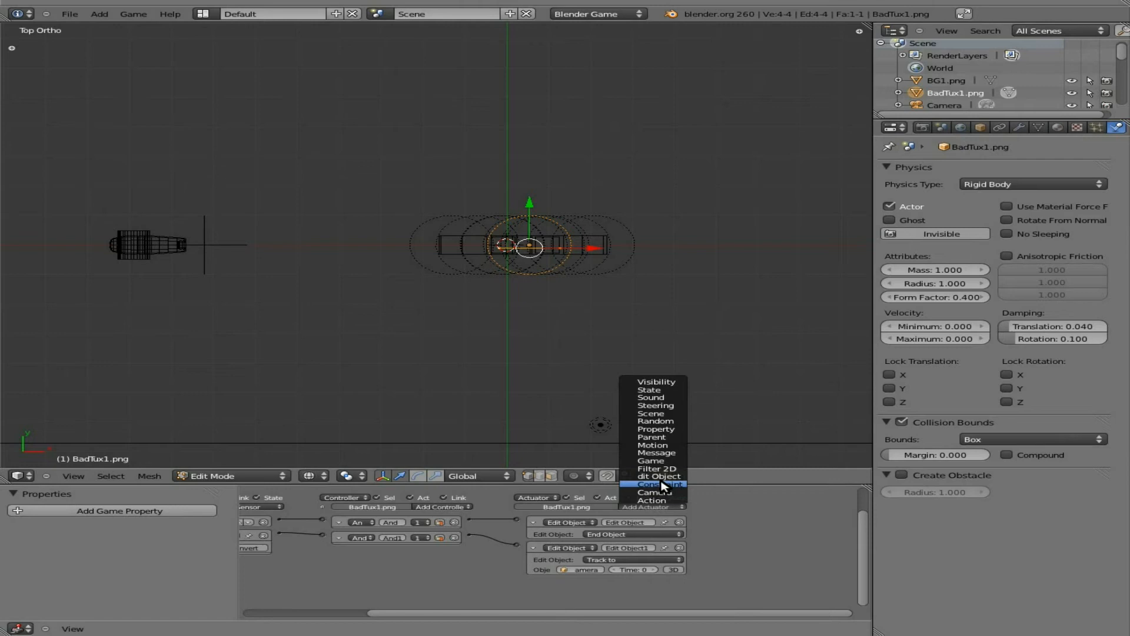
Add a Constraint actuator to BadTux1 with its location limit set to Loc Y.
{"action": "left_click", "coordinate": [653, 483]}
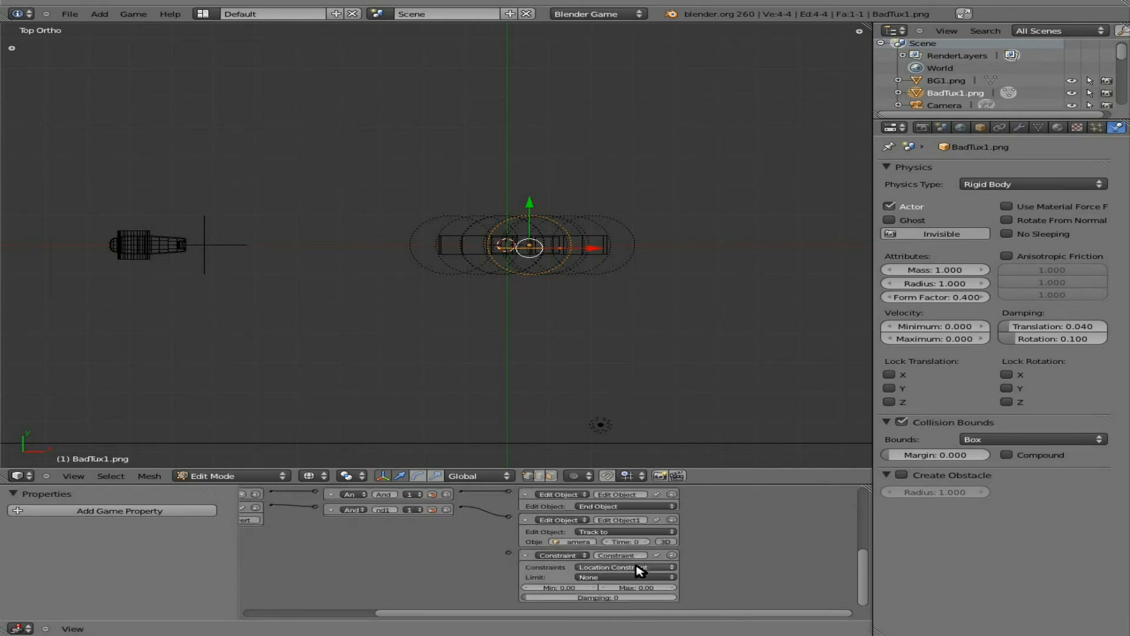
{"action": "left_click", "coordinate": [622, 567]}
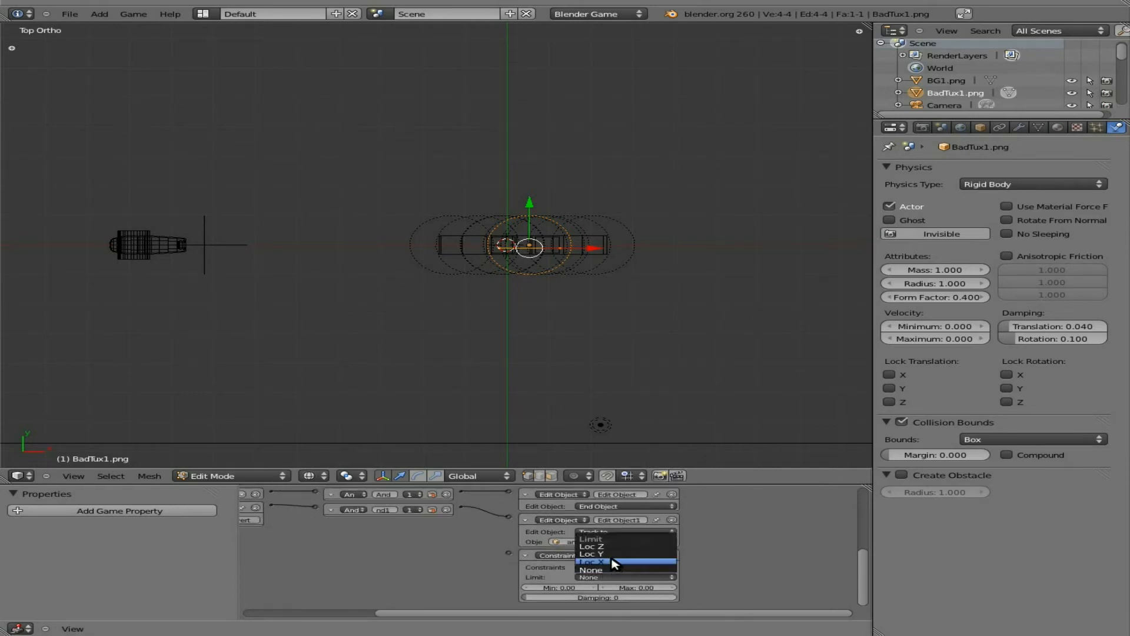
{"action": "left_click", "coordinate": [591, 554]}
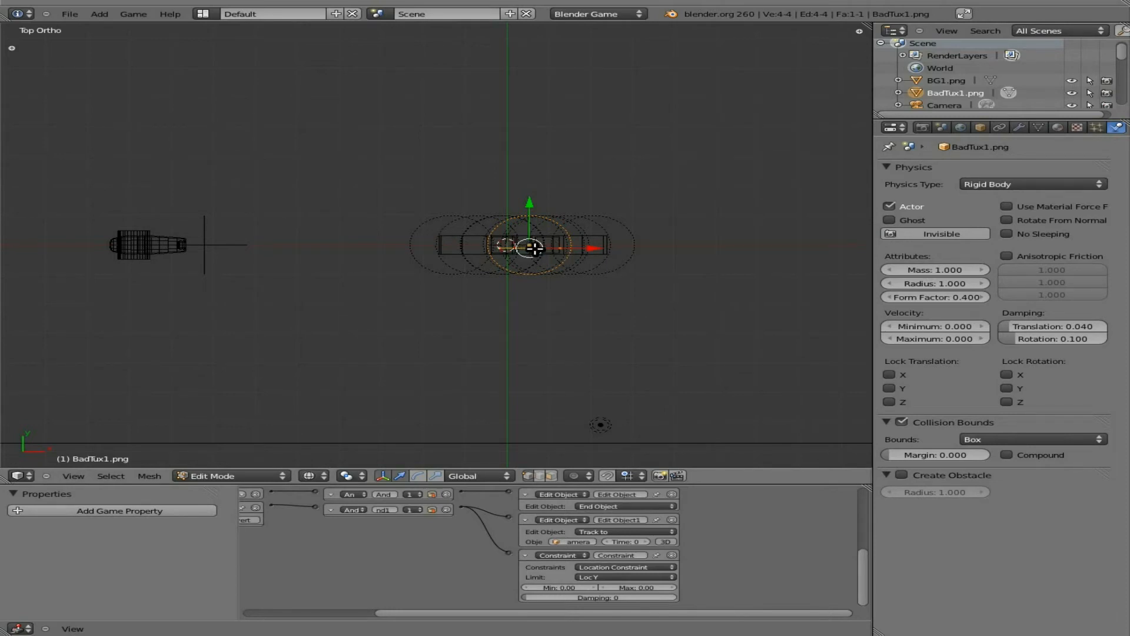
{"action": "mouse_move", "coordinate": [294, 248]}
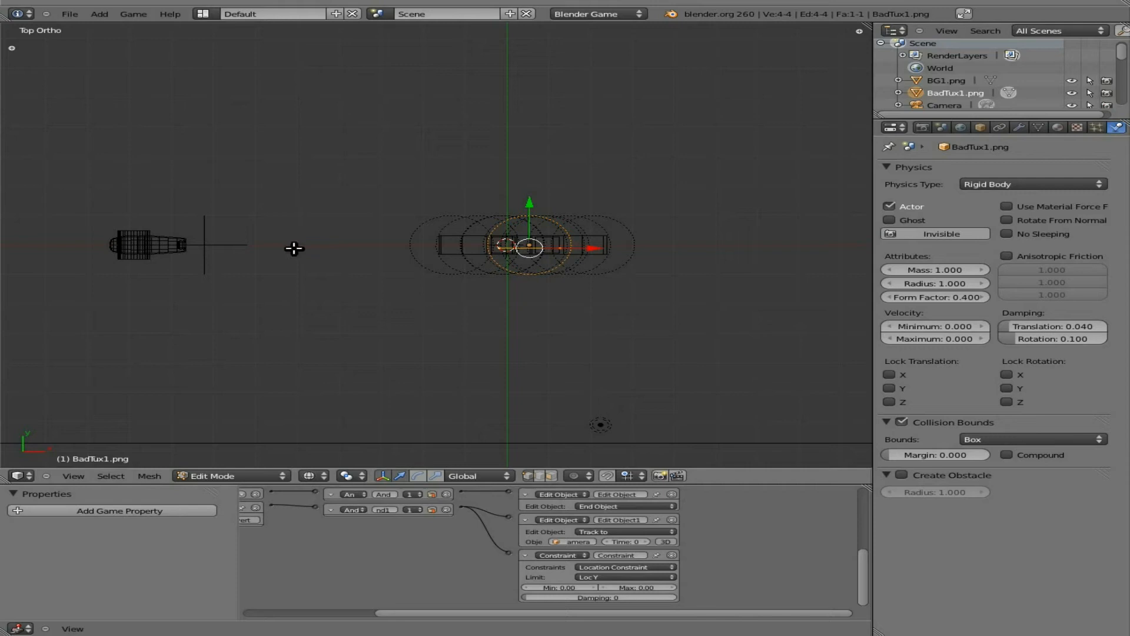
{"action": "mouse_move", "coordinate": [594, 335]}
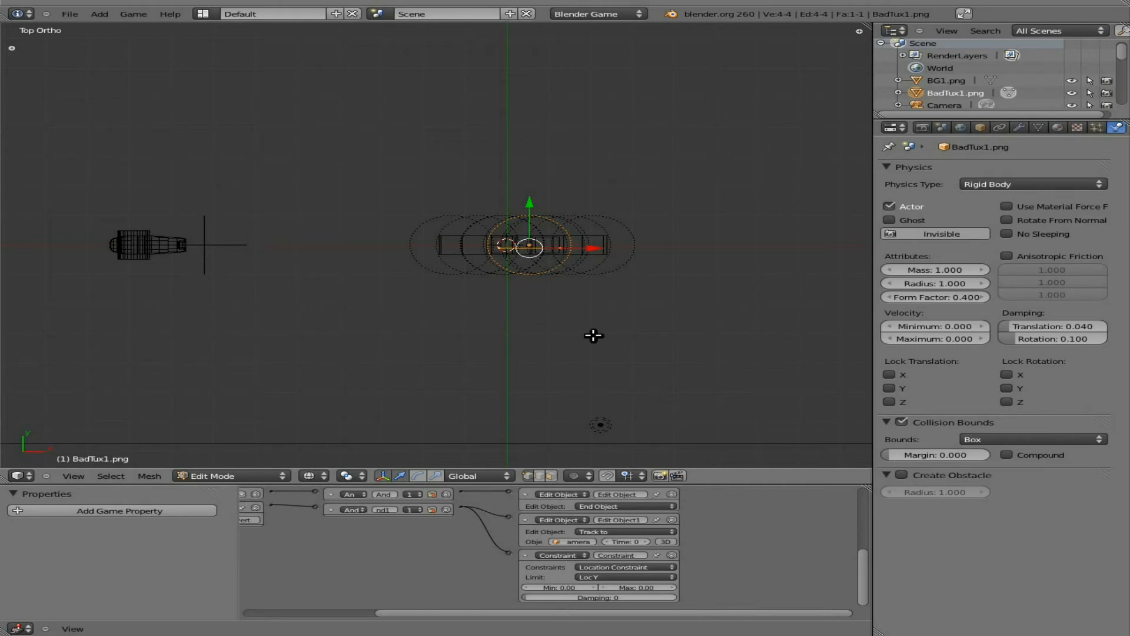
{"action": "mouse_move", "coordinate": [632, 254]}
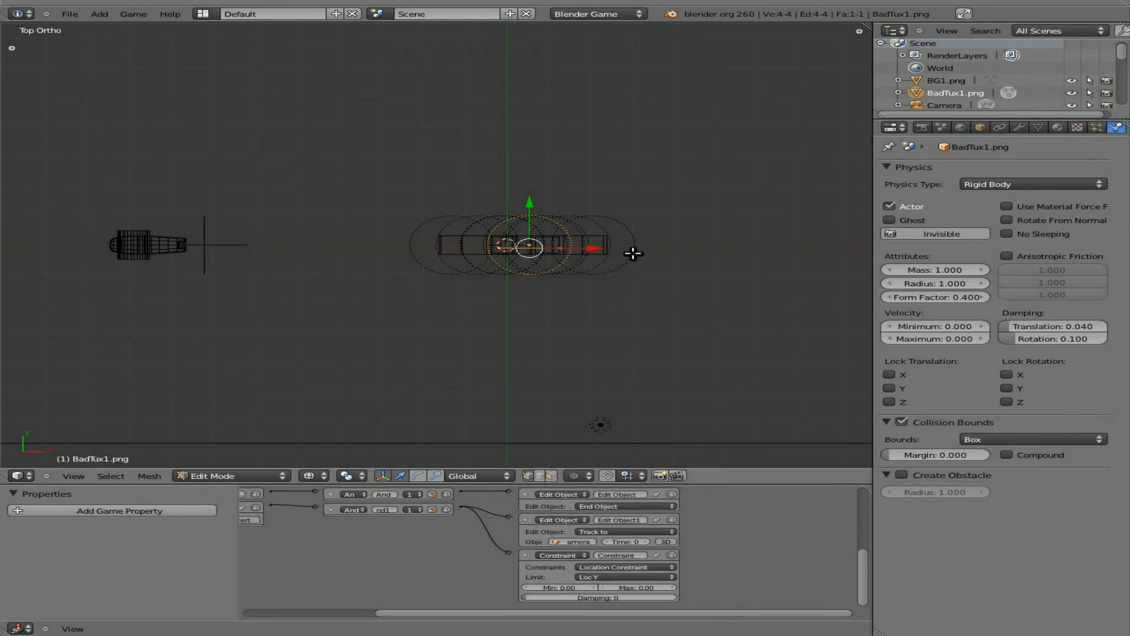
{"action": "mouse_move", "coordinate": [524, 316]}
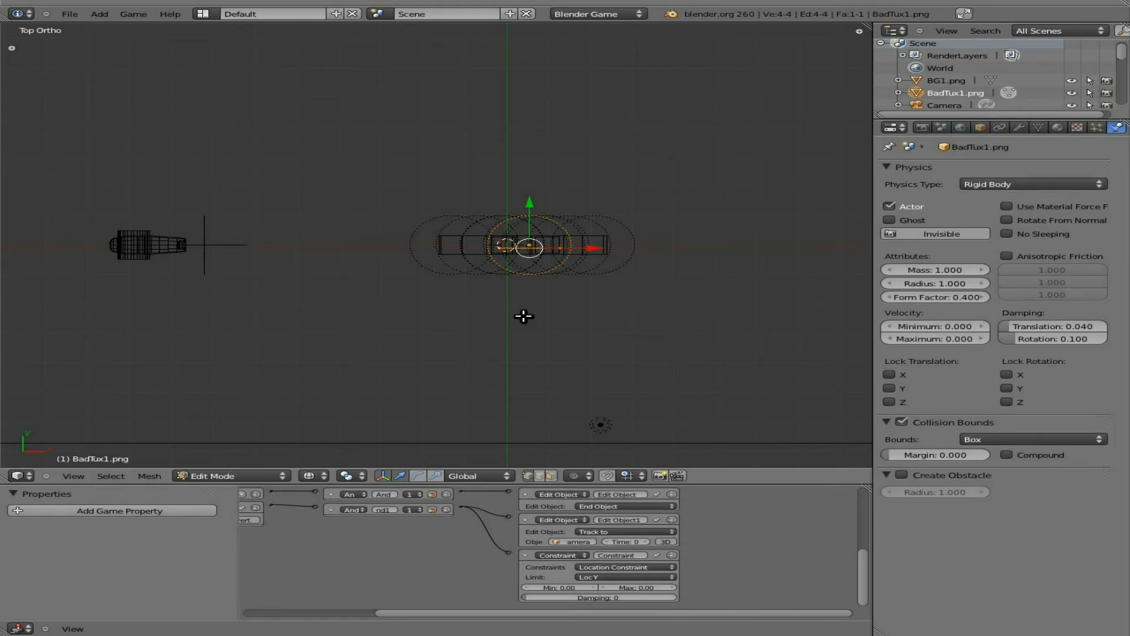
Return BadTux1 to Object Mode and test-play the scene with P.
{"action": "left_click", "coordinate": [229, 475]}
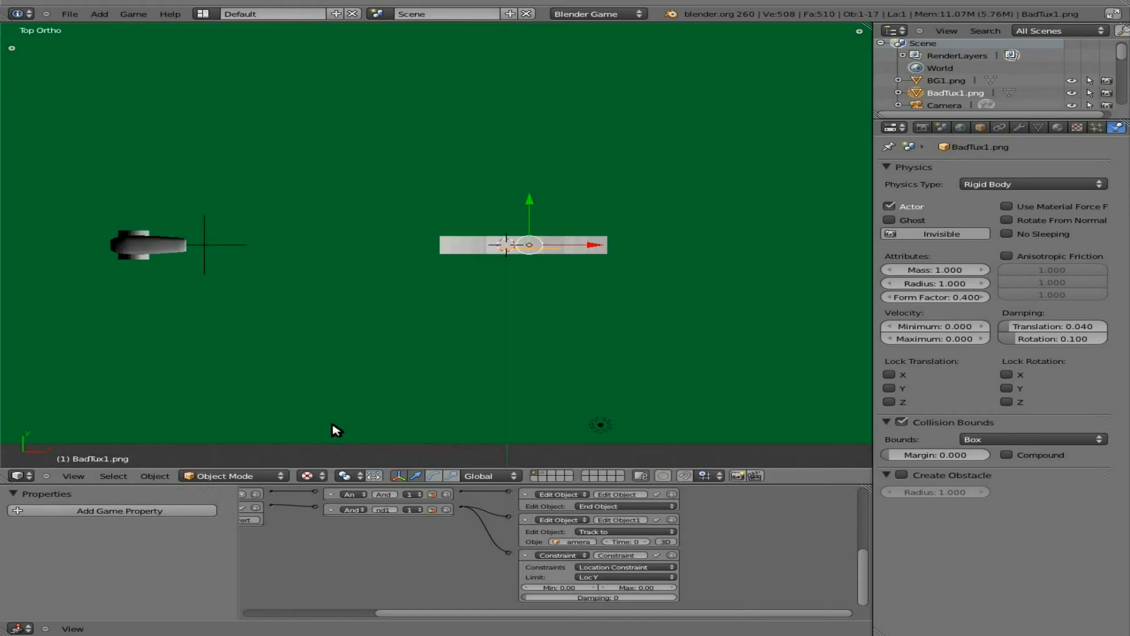
{"action": "key", "text": "p"}
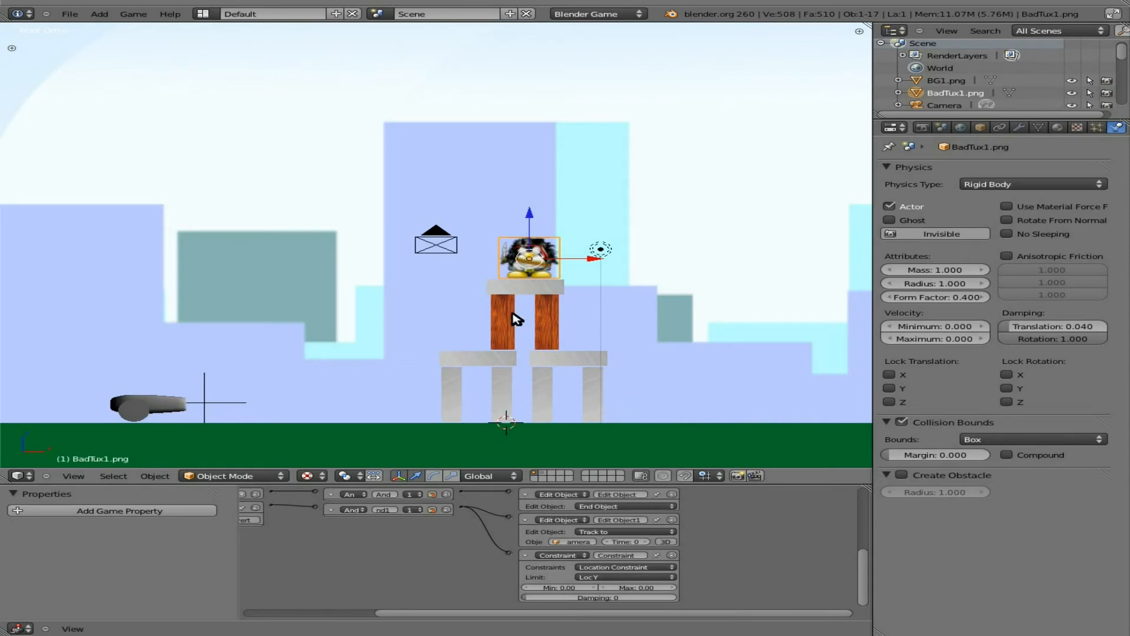
Frame the Logic Editor so BadTux1.png's sensor, controller and actuator columns all show.
{"action": "left_click", "coordinate": [545, 321]}
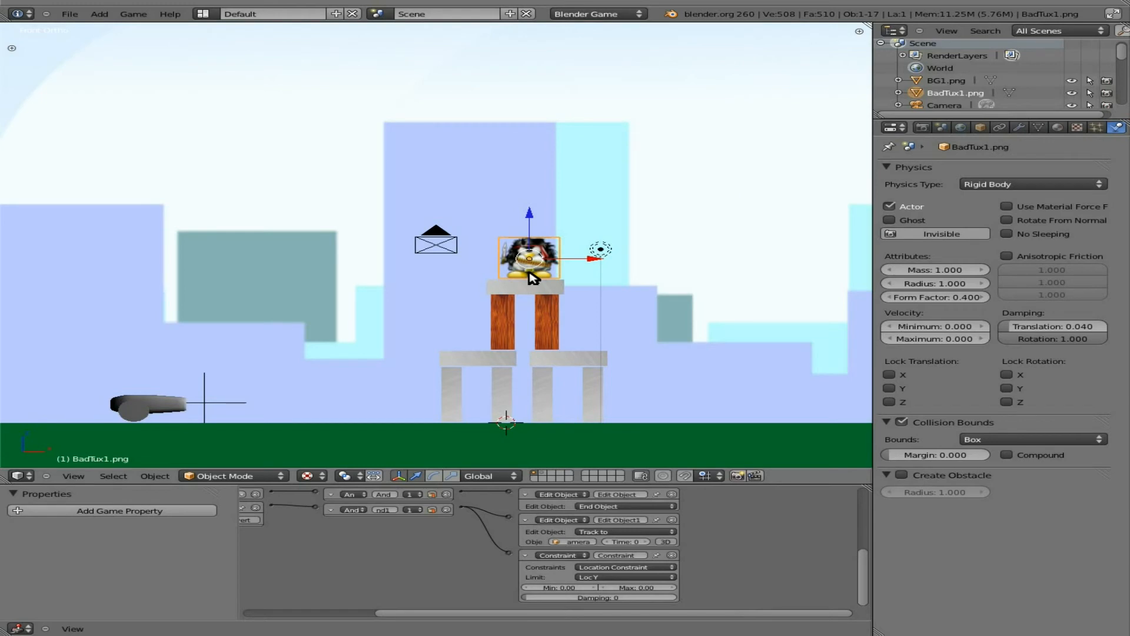
{"action": "mouse_move", "coordinate": [552, 440]}
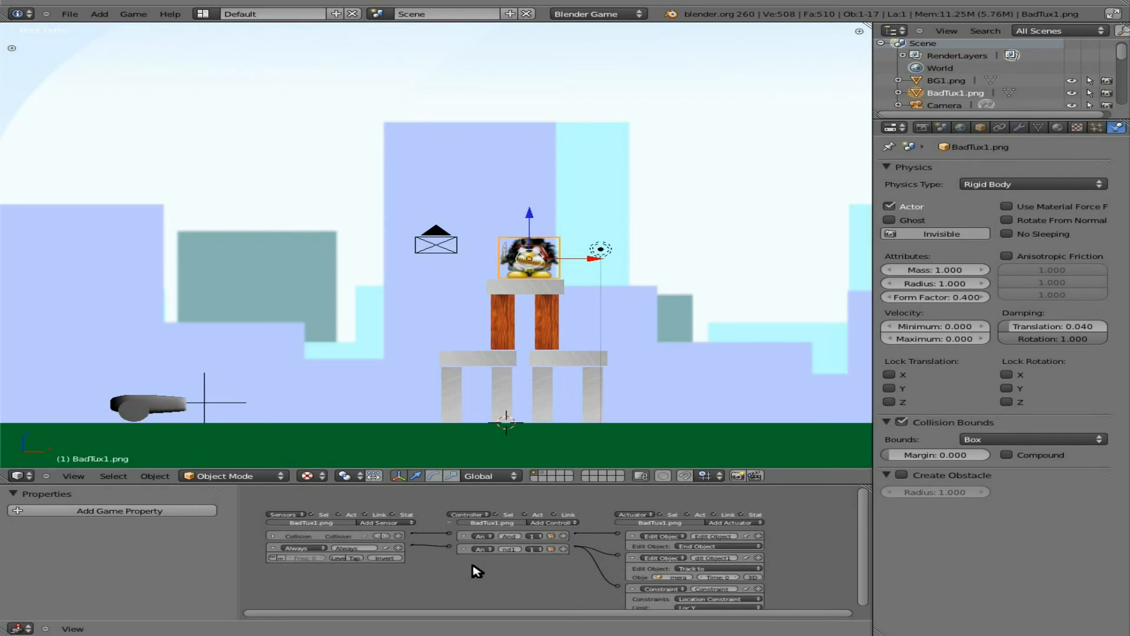
{"action": "mouse_move", "coordinate": [824, 571]}
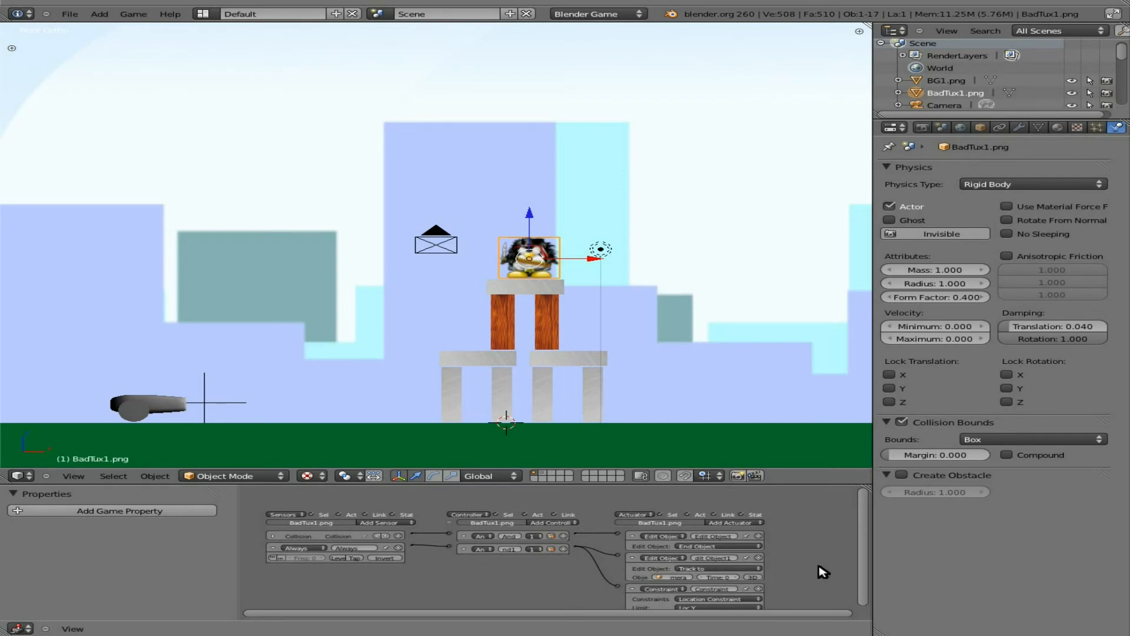
{"action": "mouse_move", "coordinate": [485, 574]}
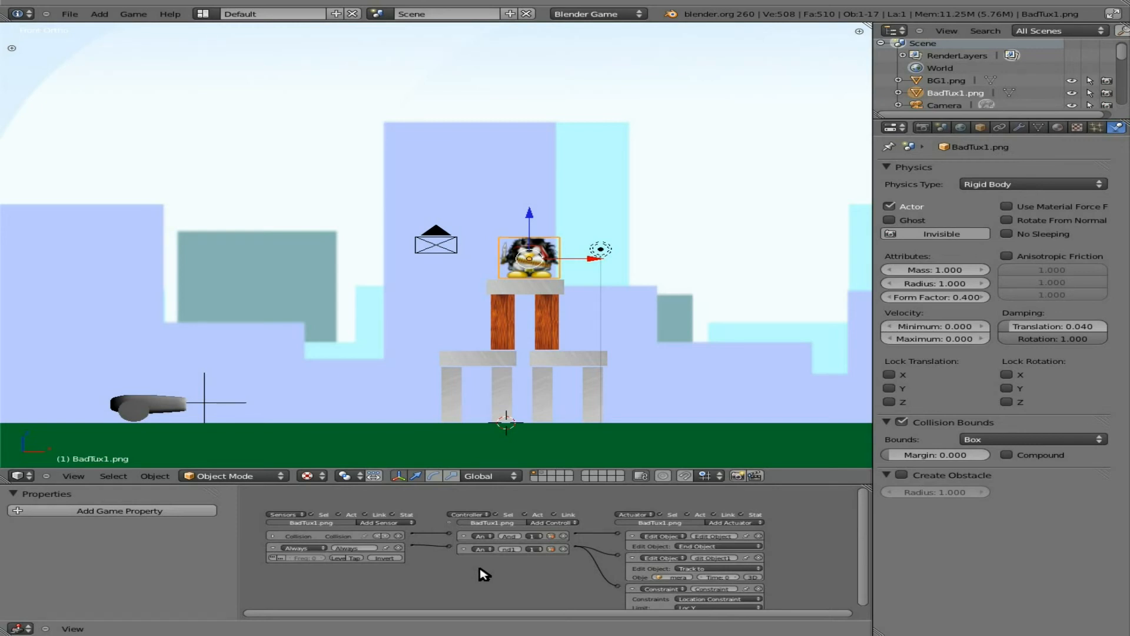
{"action": "mouse_move", "coordinate": [539, 336]}
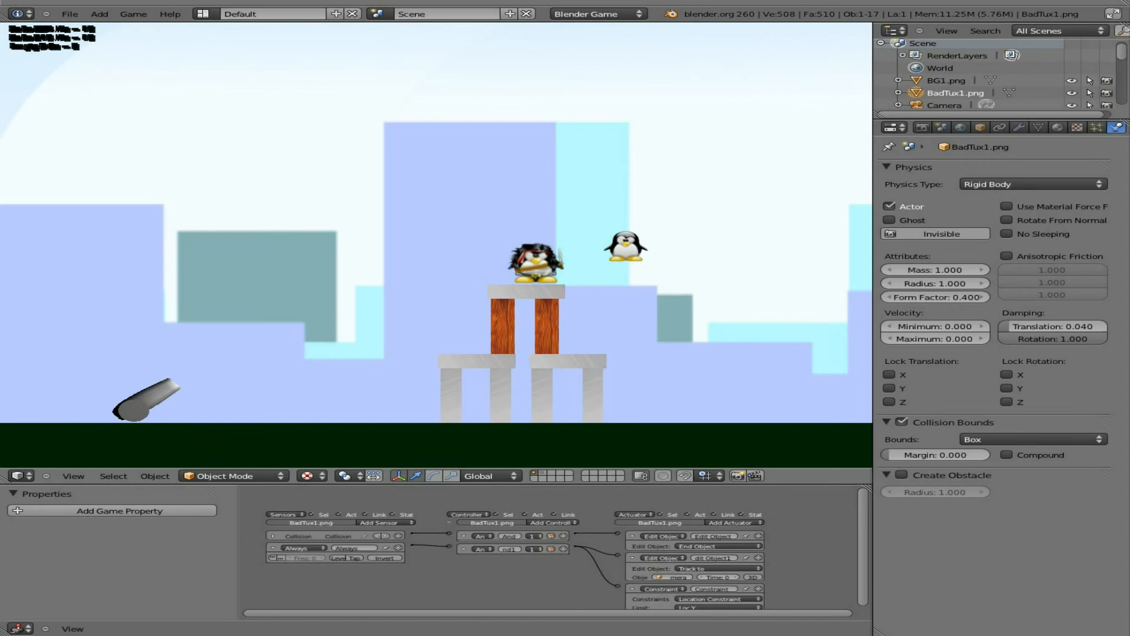
Make Tux1.png the active object to expose its Always, Loc Y and Track To bricks.
{"action": "left_click", "coordinate": [530, 260]}
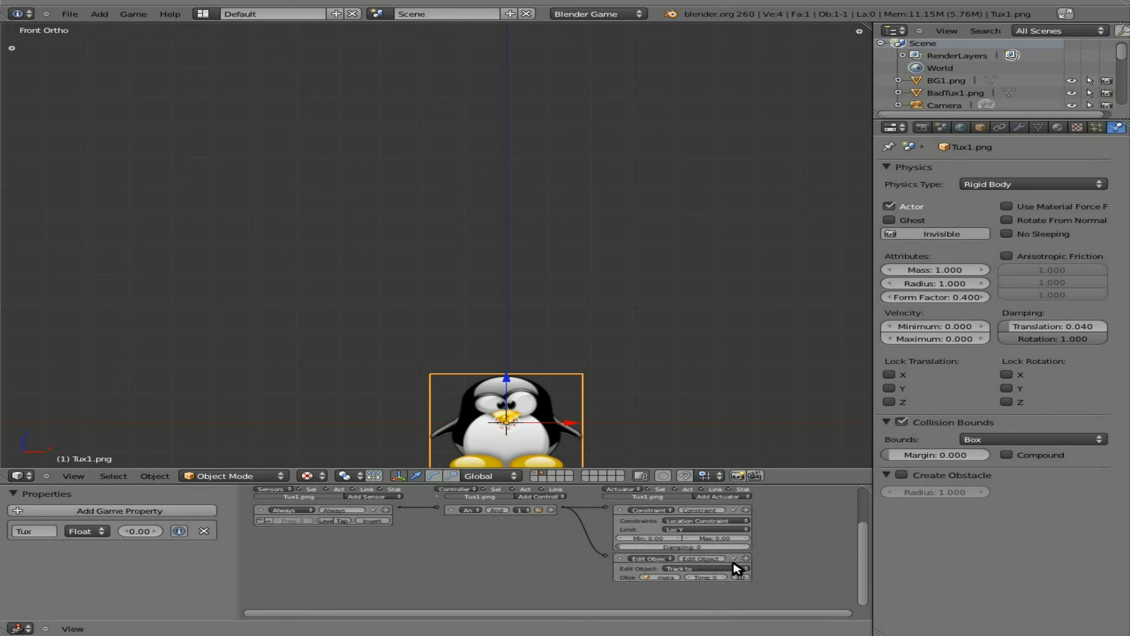
{"action": "mouse_move", "coordinate": [693, 539]}
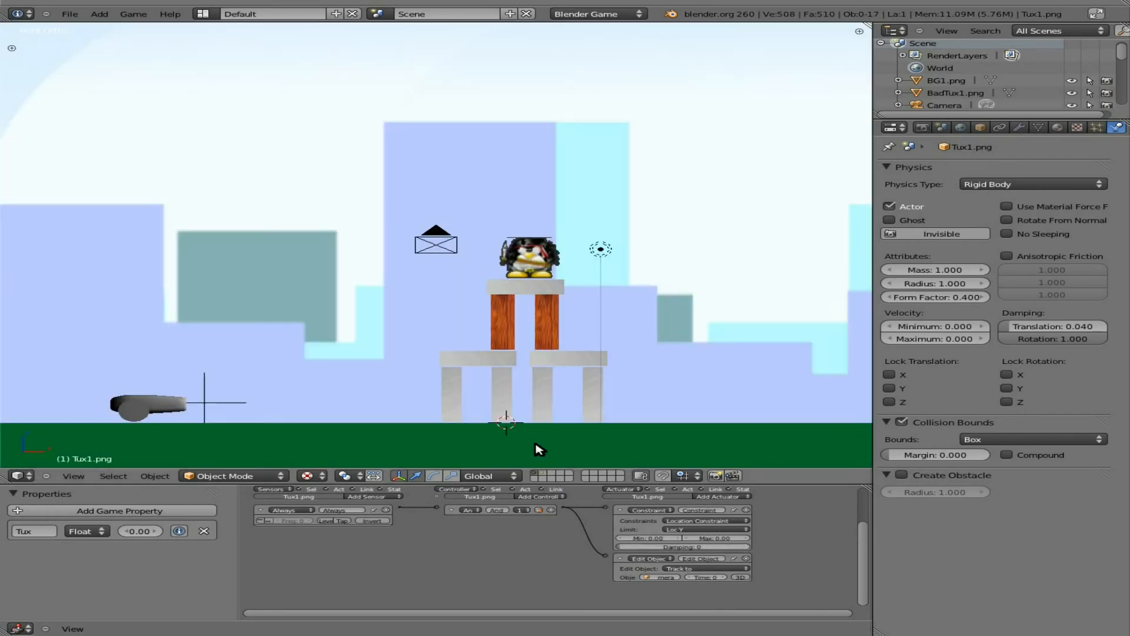
Make BadTux1.png active again, listing its End Object, Track To and Loc Y actuators.
{"action": "left_click", "coordinate": [527, 256]}
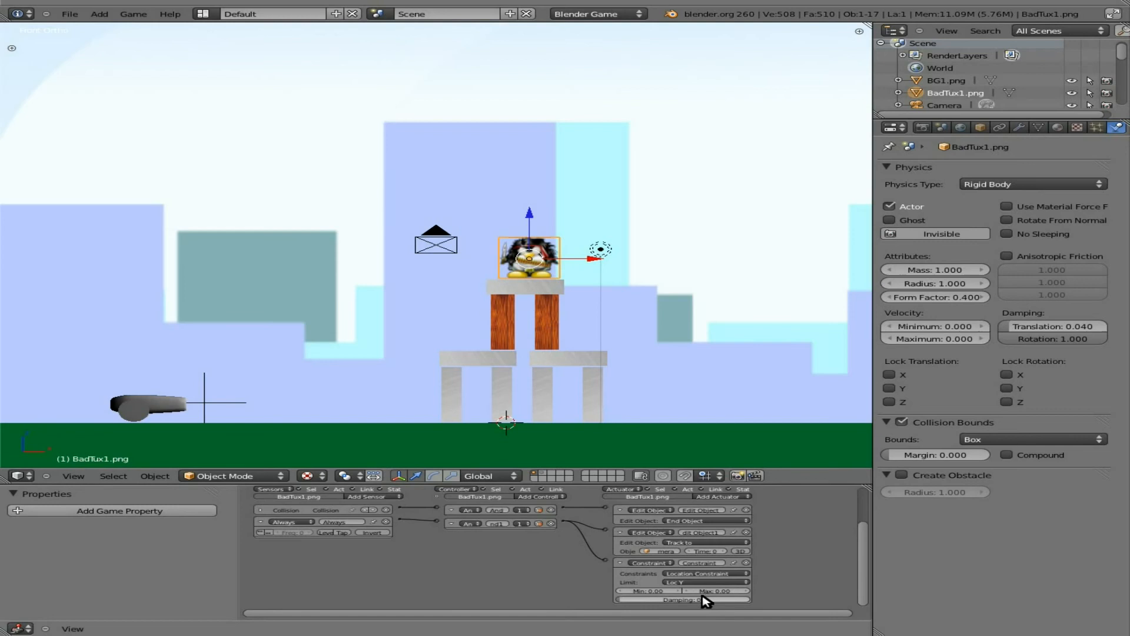
{"action": "mouse_move", "coordinate": [652, 602]}
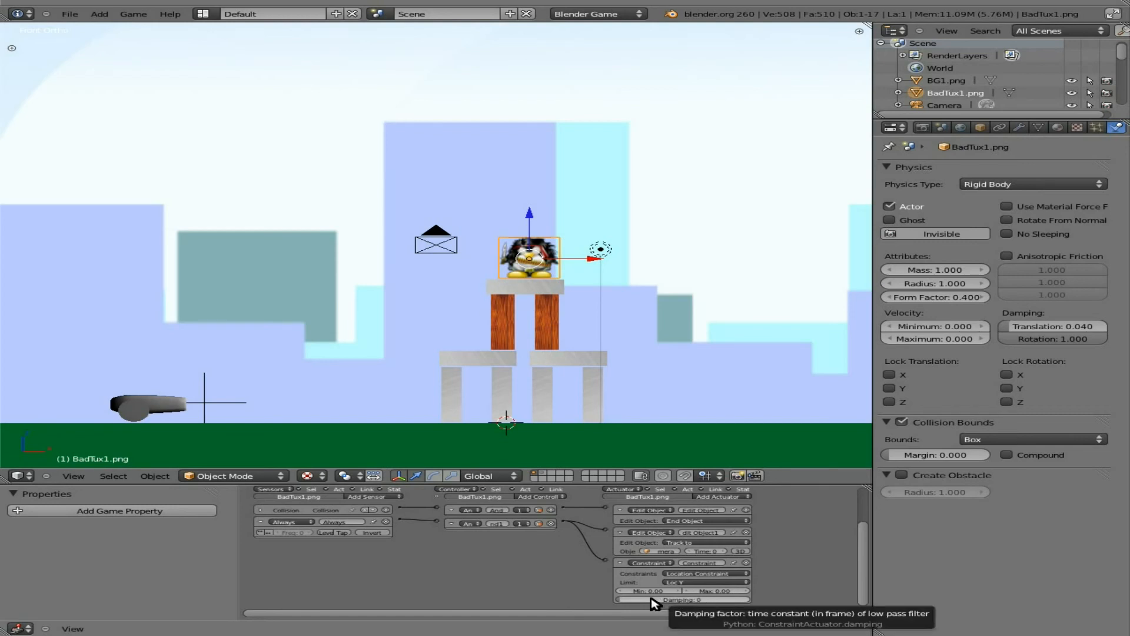
{"action": "mouse_move", "coordinate": [646, 600]}
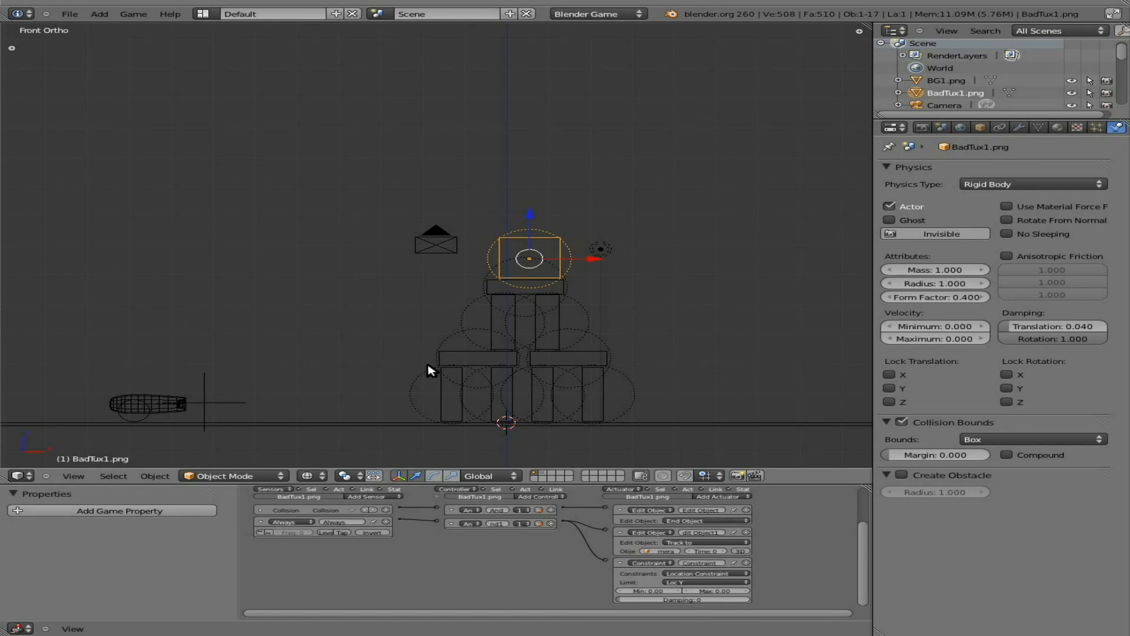
{"action": "mouse_move", "coordinate": [520, 251]}
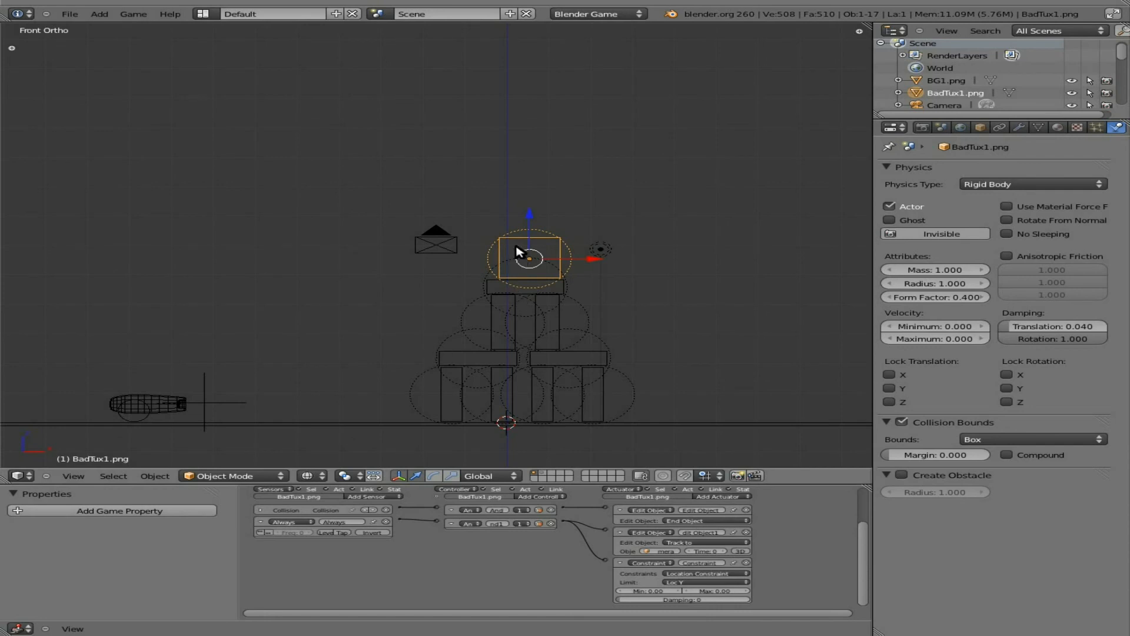